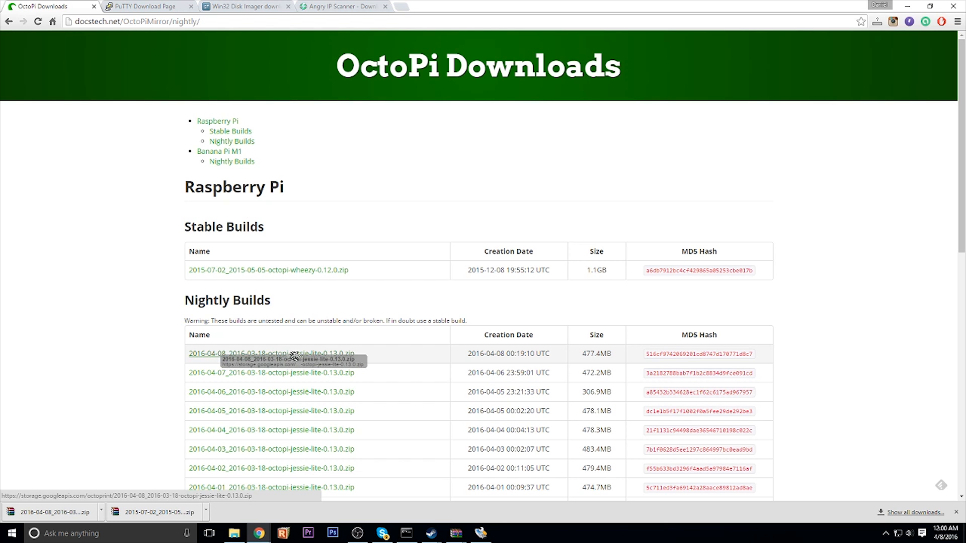
mouse_move(276, 337)
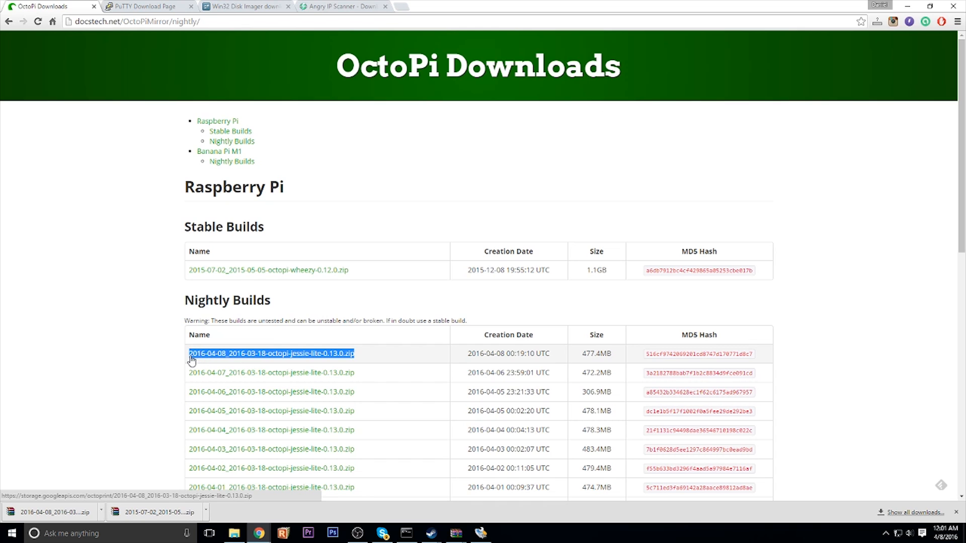
mouse_move(332, 349)
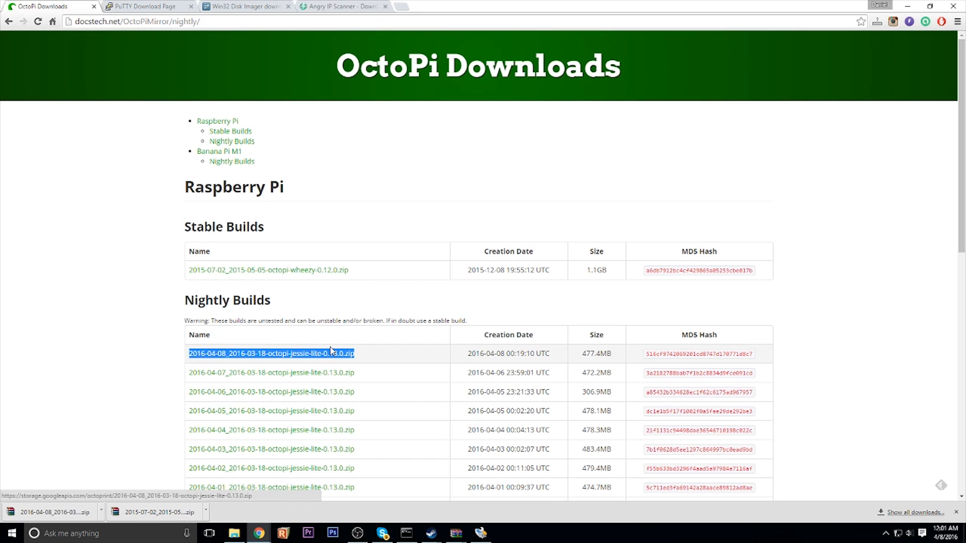
mouse_move(311, 345)
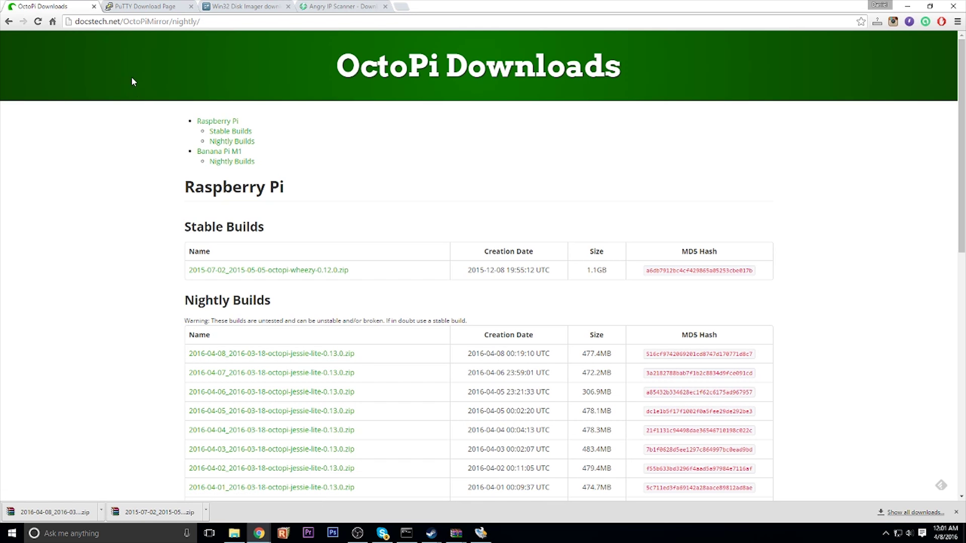
Switch to the PuTTY download page tab
left_click(145, 6)
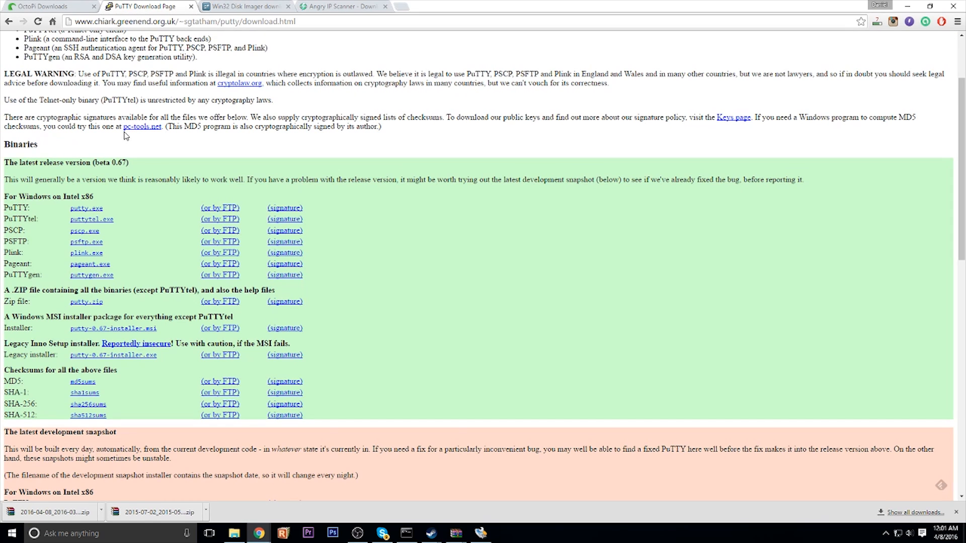
mouse_move(95, 208)
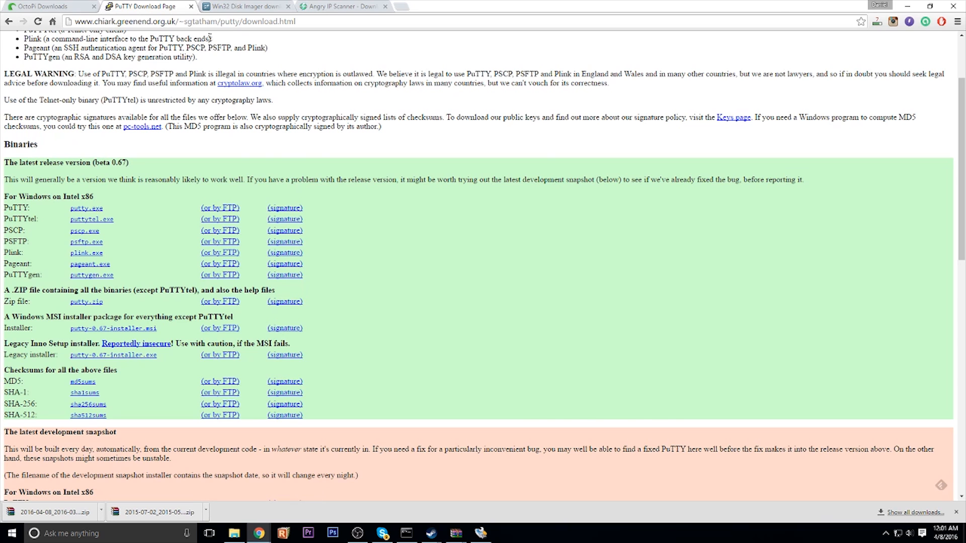
View the Win32 Disk Imager page, then open the downloaded OctoPi nightly zip
left_click(243, 6)
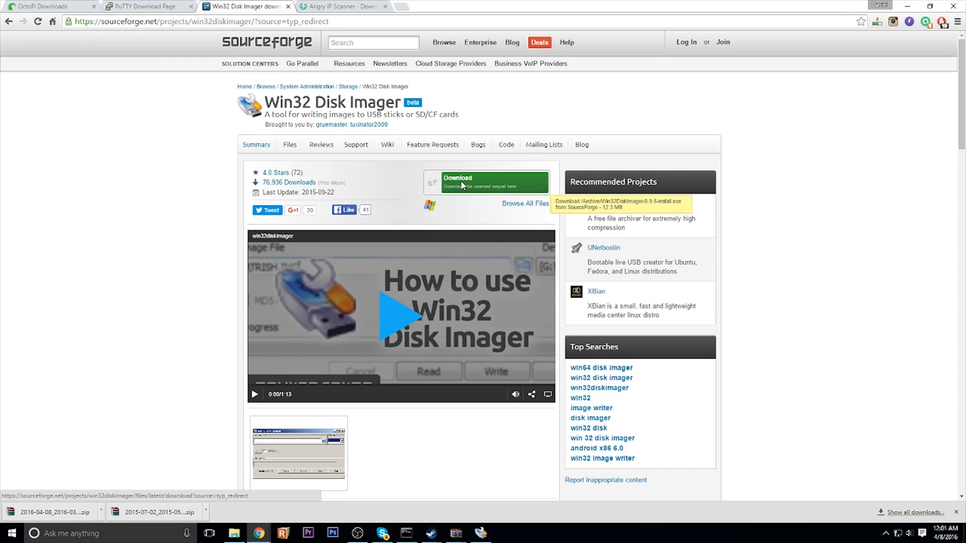
left_click(465, 183)
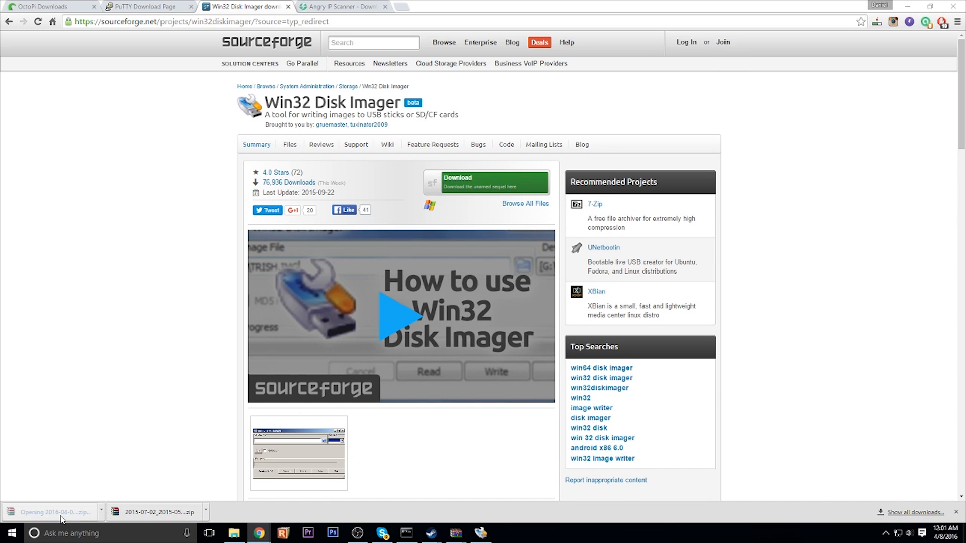
Extract the OctoPi jessie-lite disk image from the zip to the Desktop
left_click(56, 513)
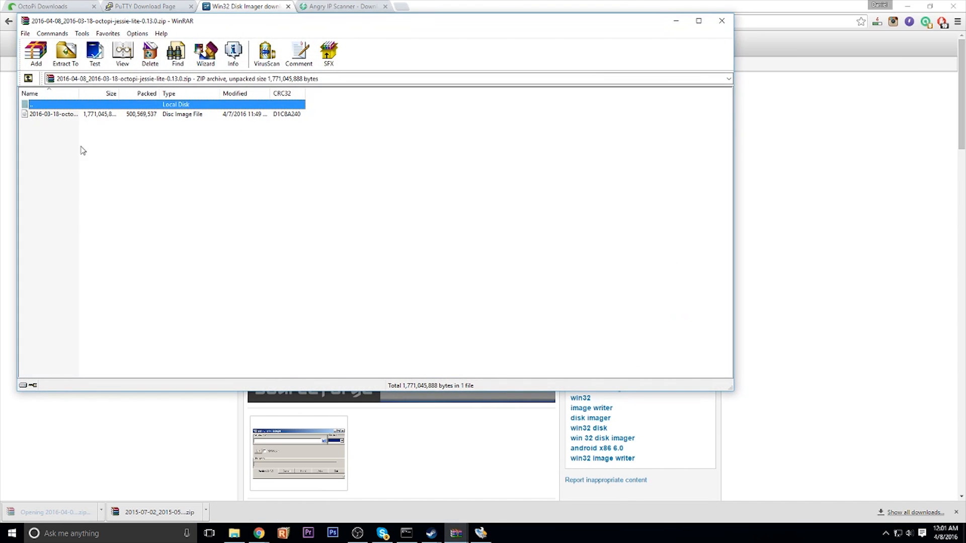
left_click(65, 53)
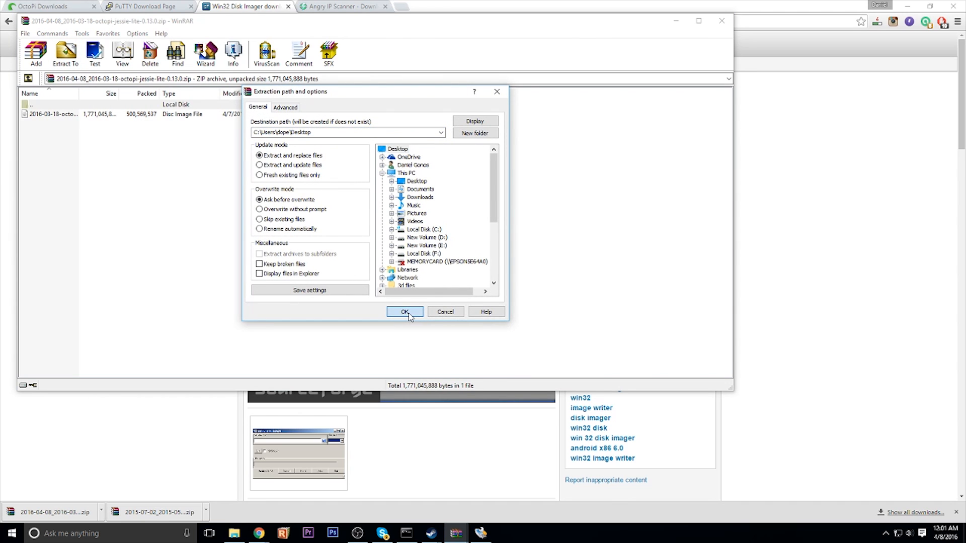
left_click(404, 312)
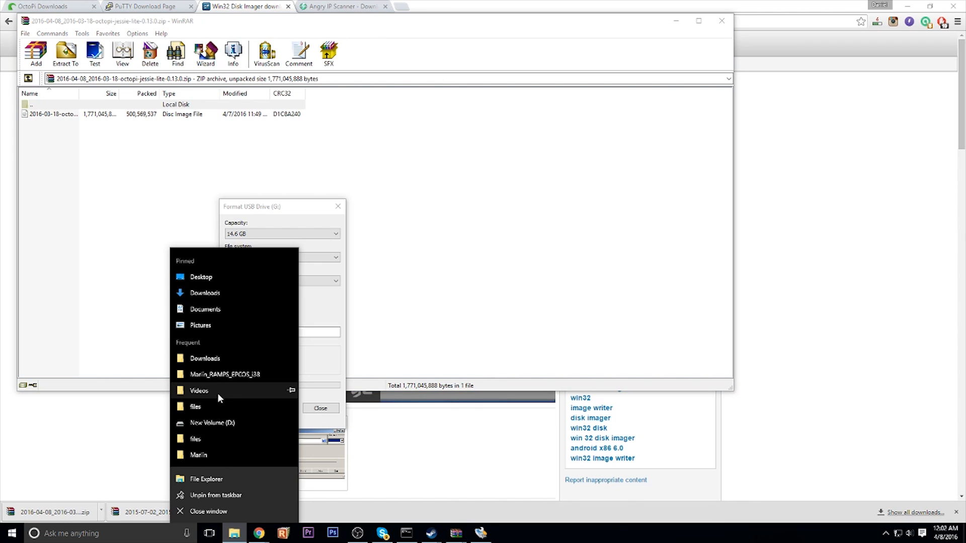
Show the boot (G:) drive and review its Format options with Quick Format unticked
left_click(205, 479)
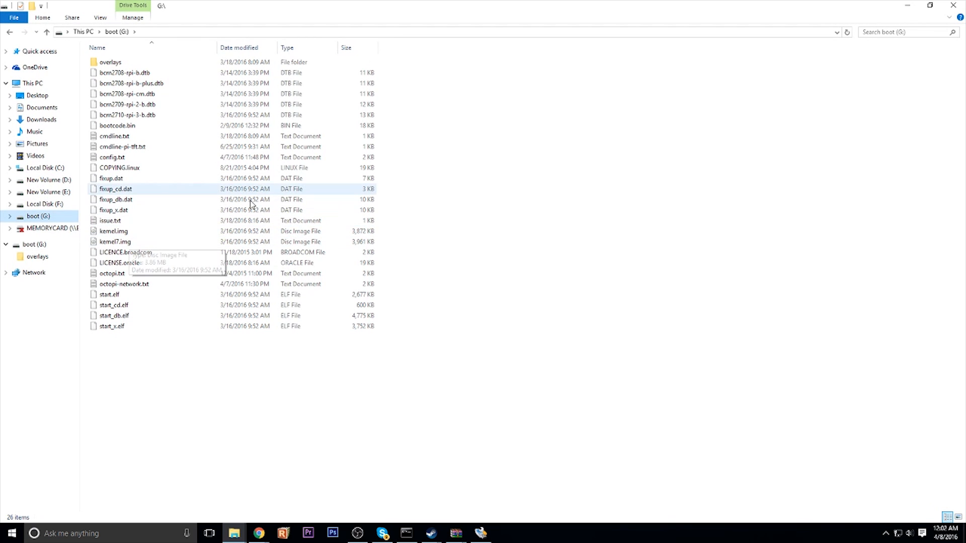
right_click(33, 216)
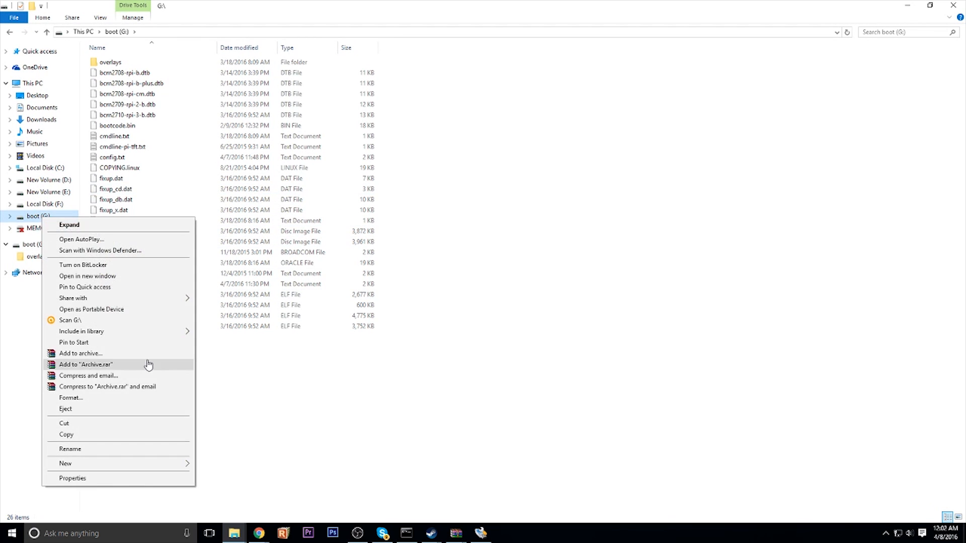
left_click(71, 398)
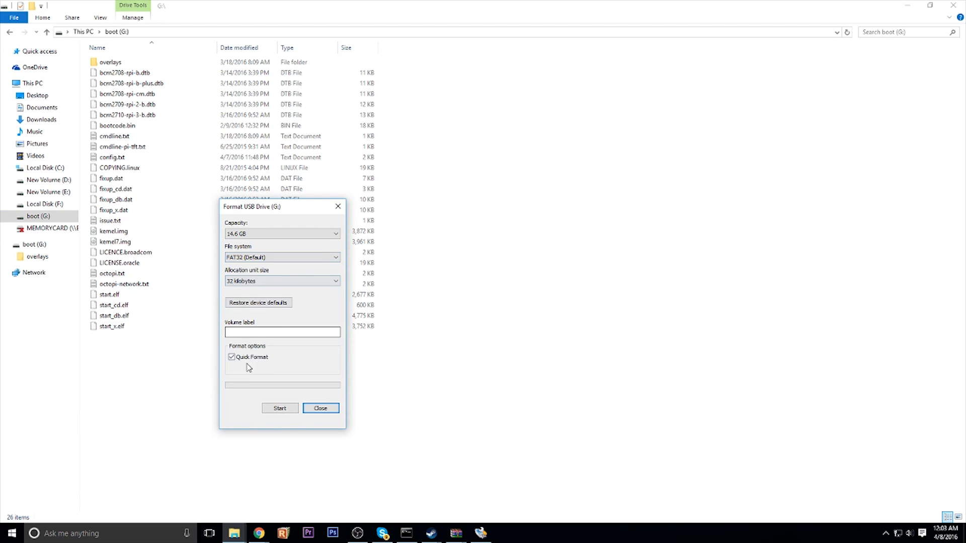
left_click(232, 357)
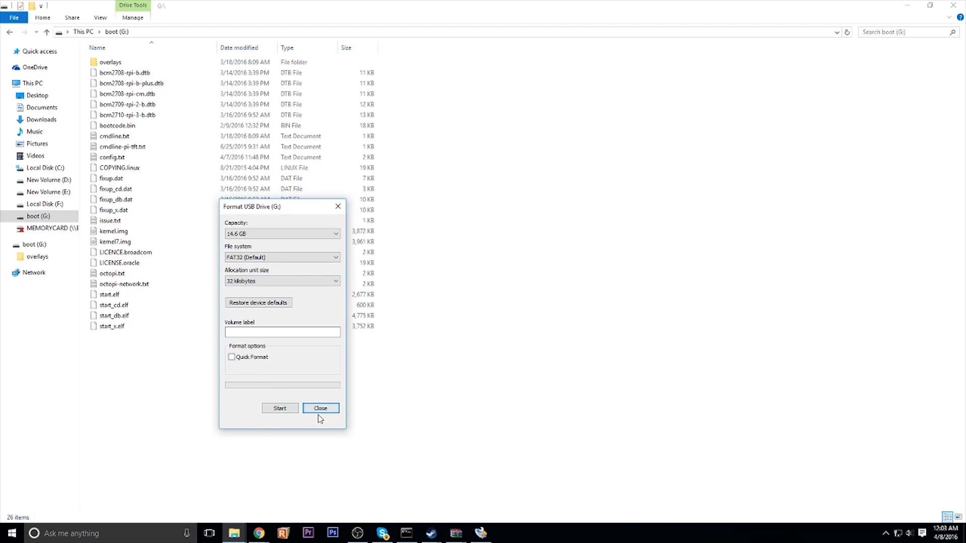
mouse_move(289, 410)
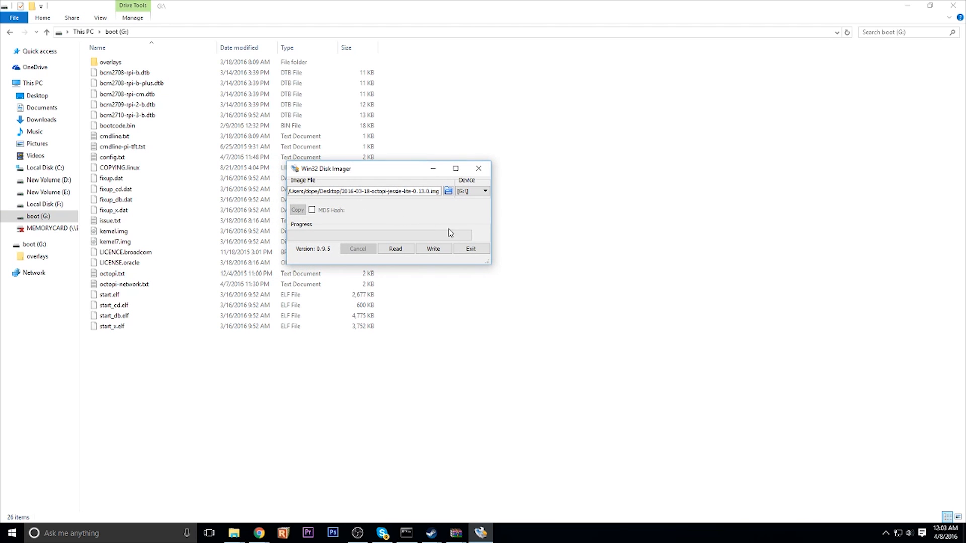
Target device G: and load Desktop image 2016-03-18-octopi-jessie-lite-0.13.0.img
left_click(485, 190)
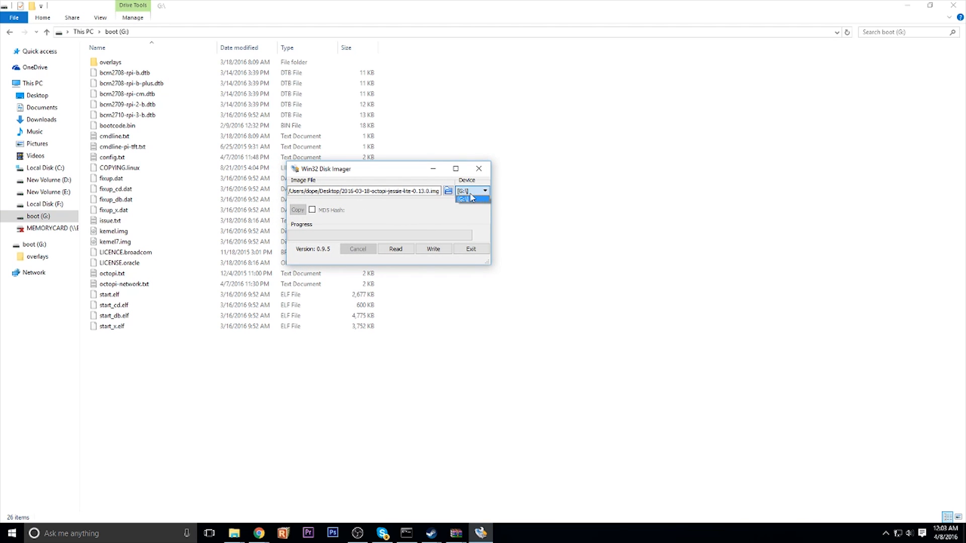
left_click(465, 198)
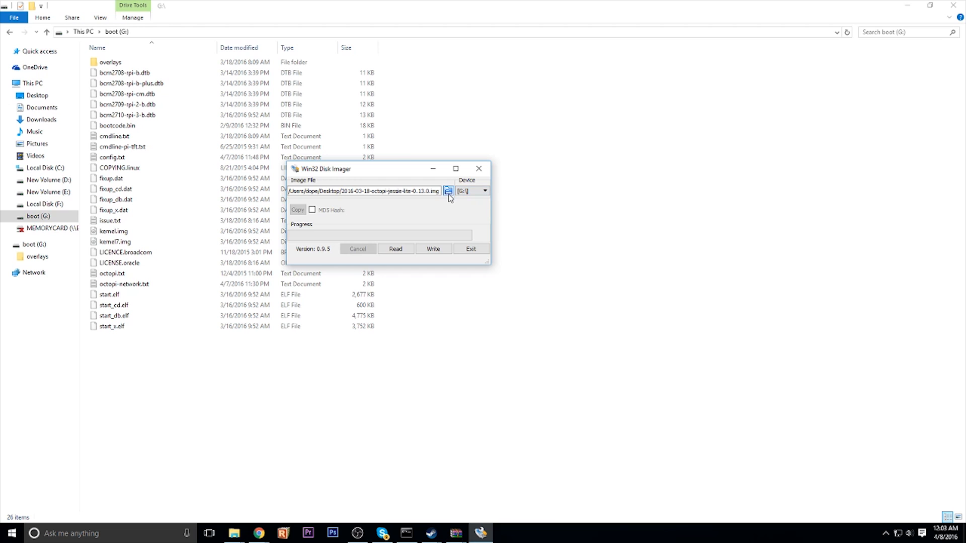
left_click(447, 190)
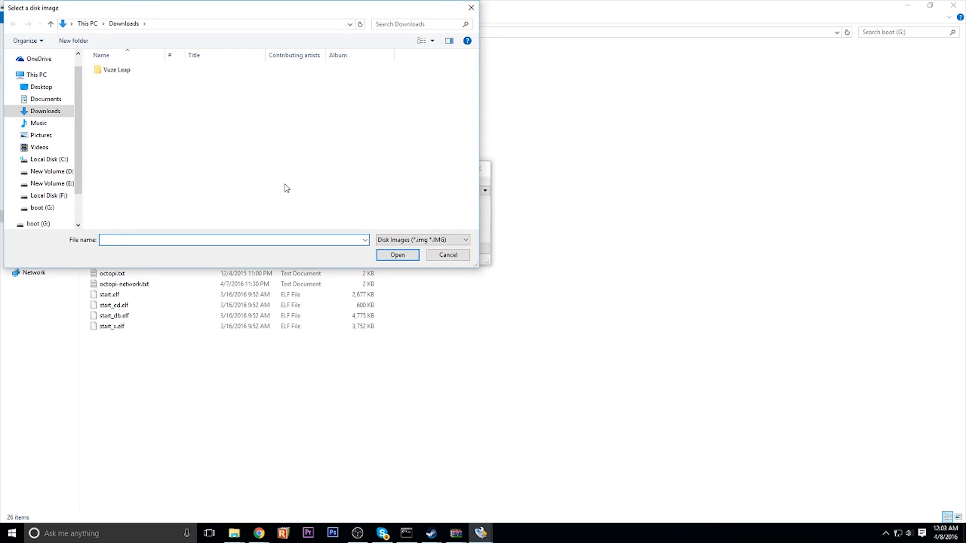
left_click(37, 87)
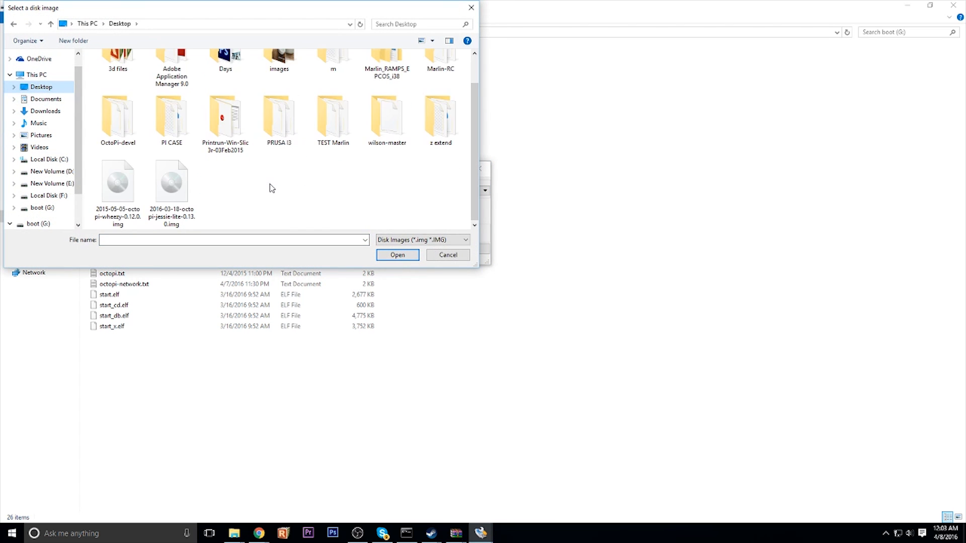
left_click(171, 181)
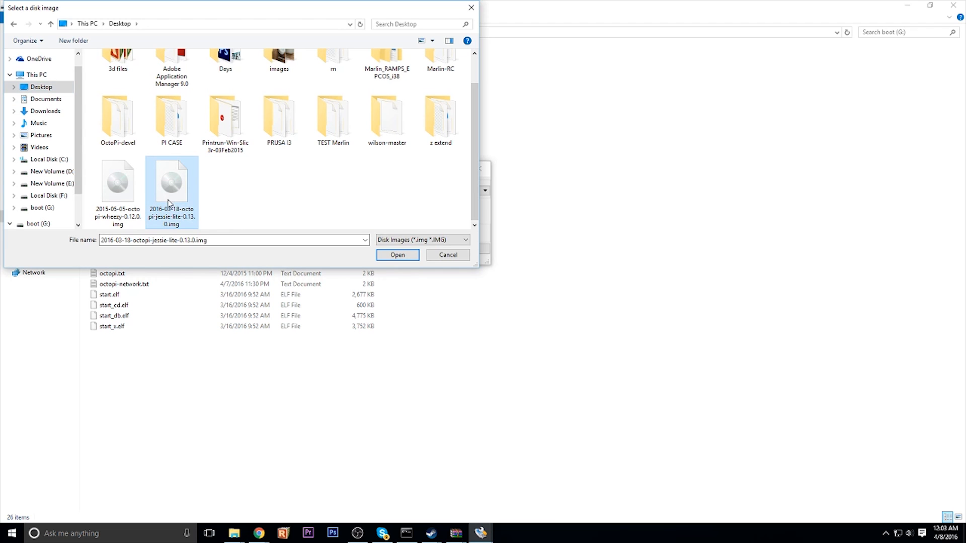
left_click(397, 255)
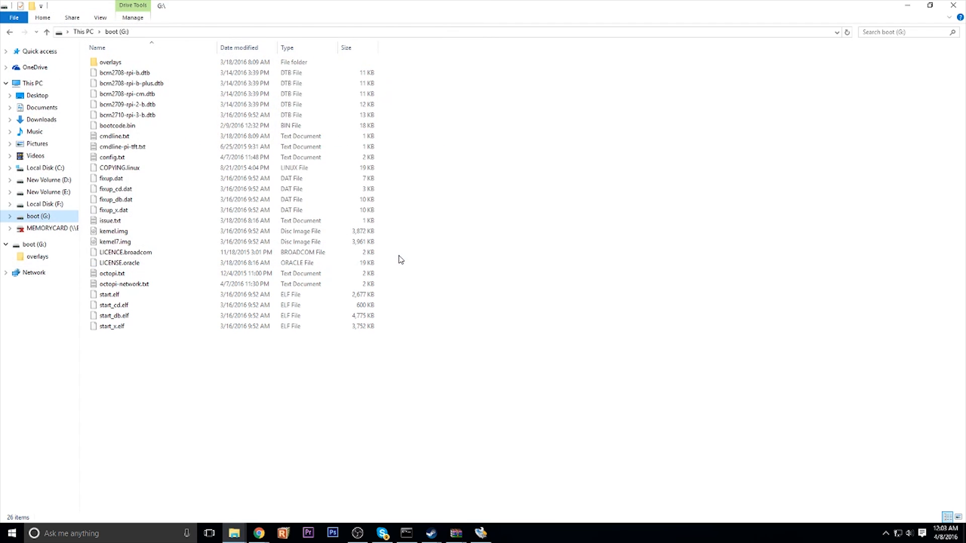
Bring up the context menu for octopi-network.txt on the boot (G:) card
left_click(480, 534)
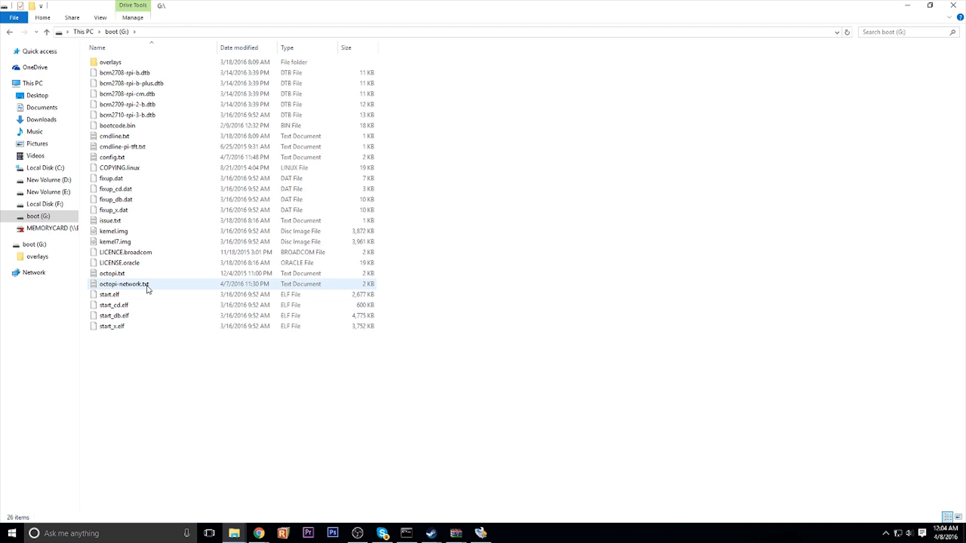
right_click(124, 284)
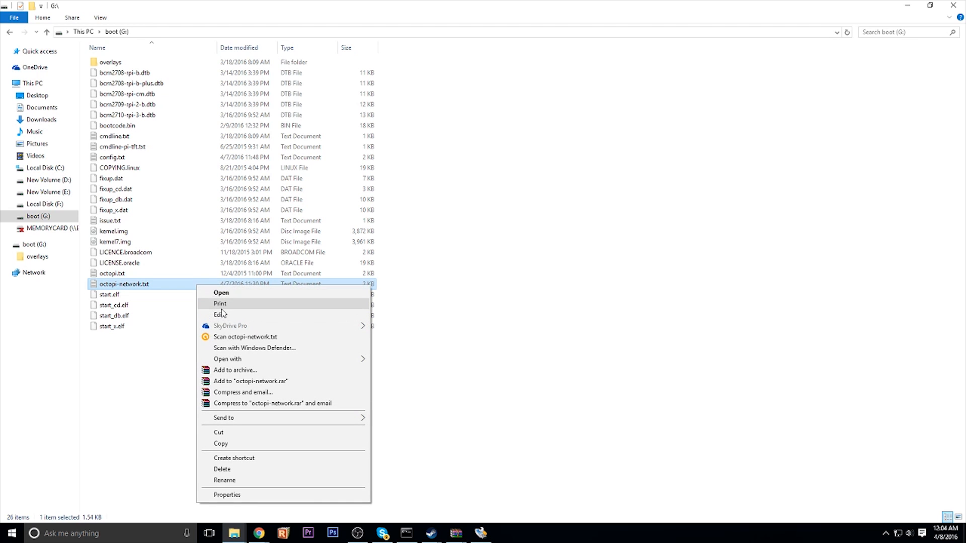
mouse_move(227, 358)
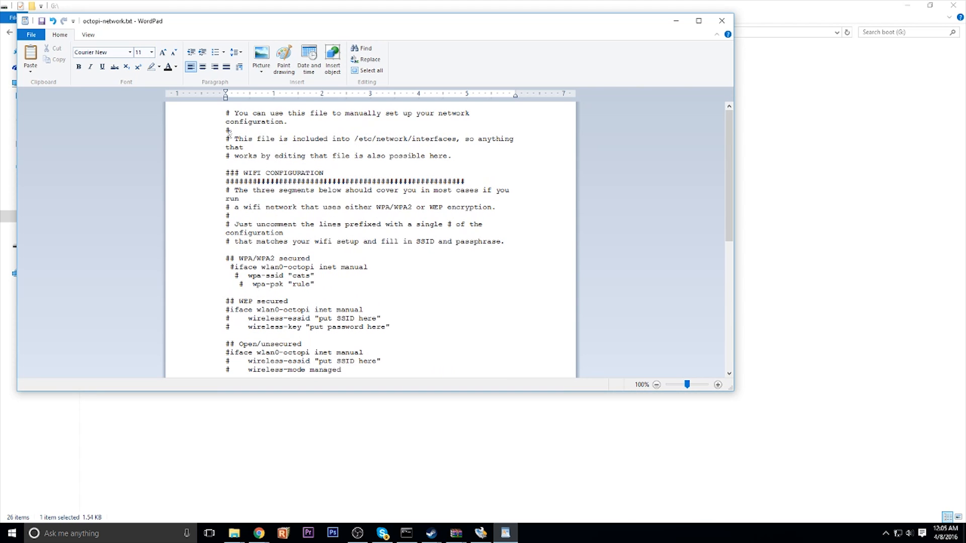
scroll("down", 3)
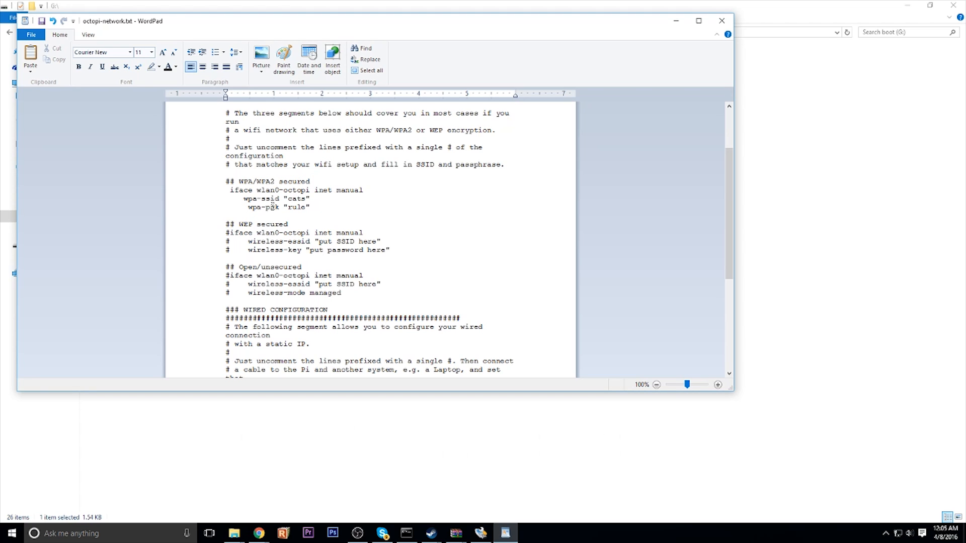
double_click(296, 199)
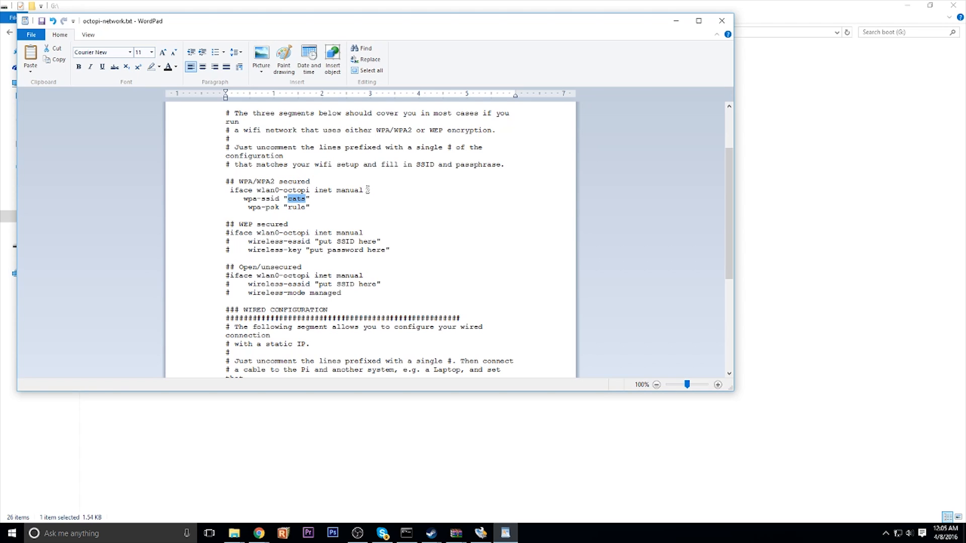
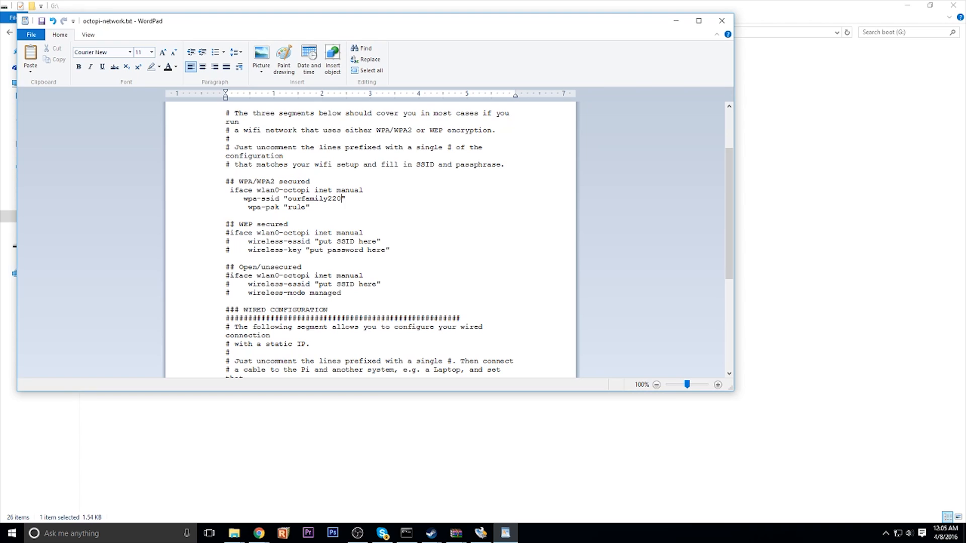
double_click(297, 207)
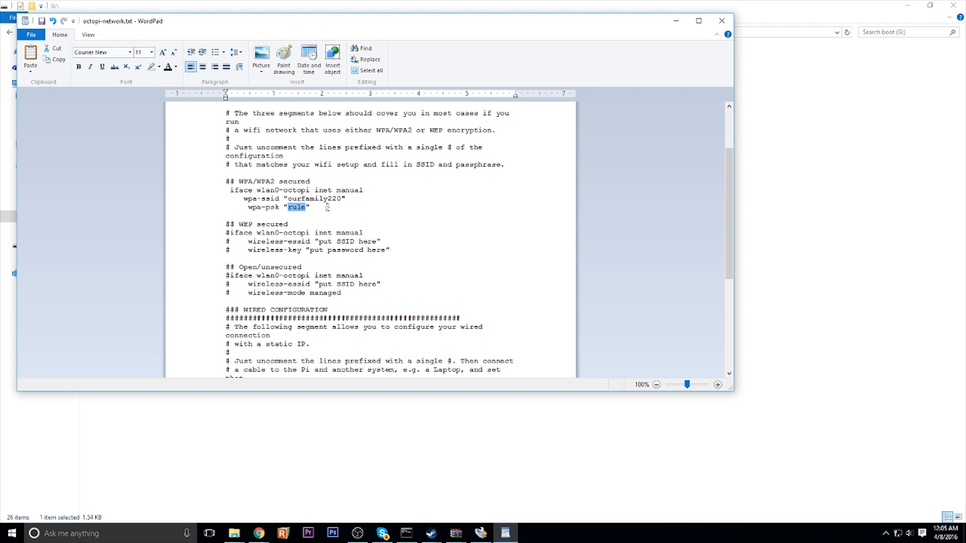
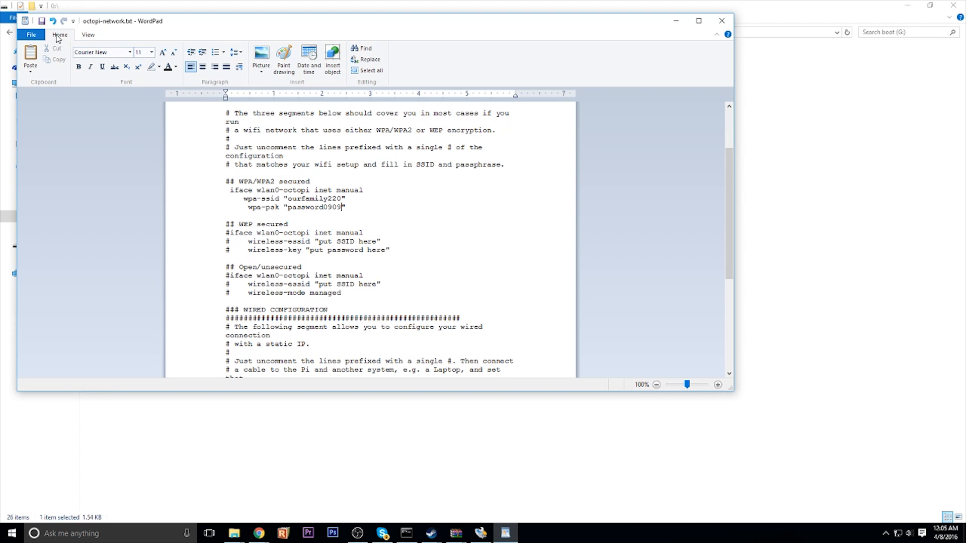
mouse_move(42, 21)
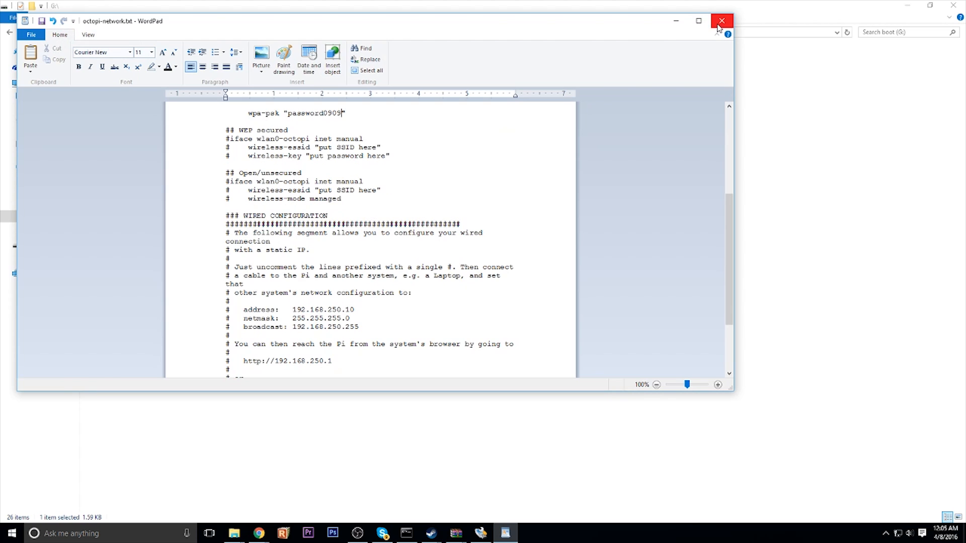
left_click(722, 20)
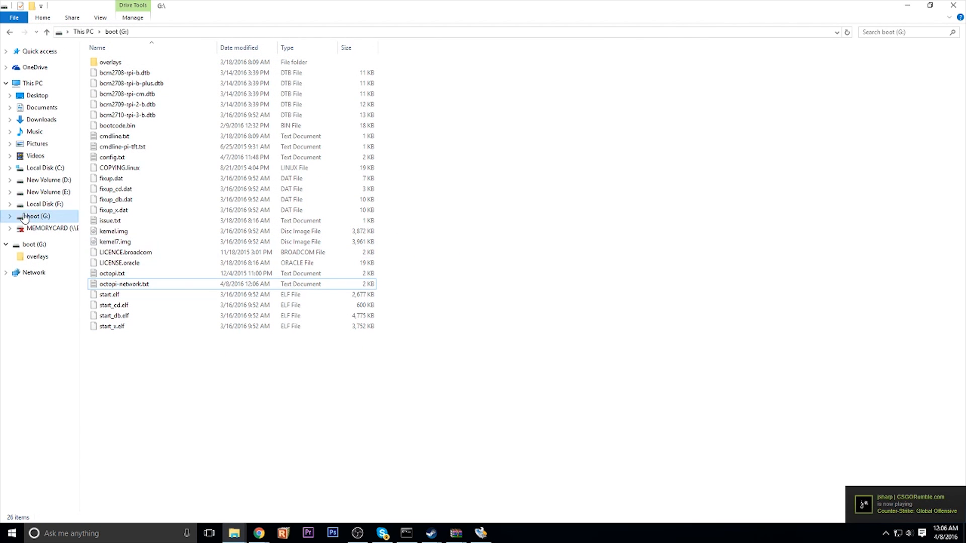
Eject the boot (G:) card and load the router page at 192.168.0.1
right_click(35, 216)
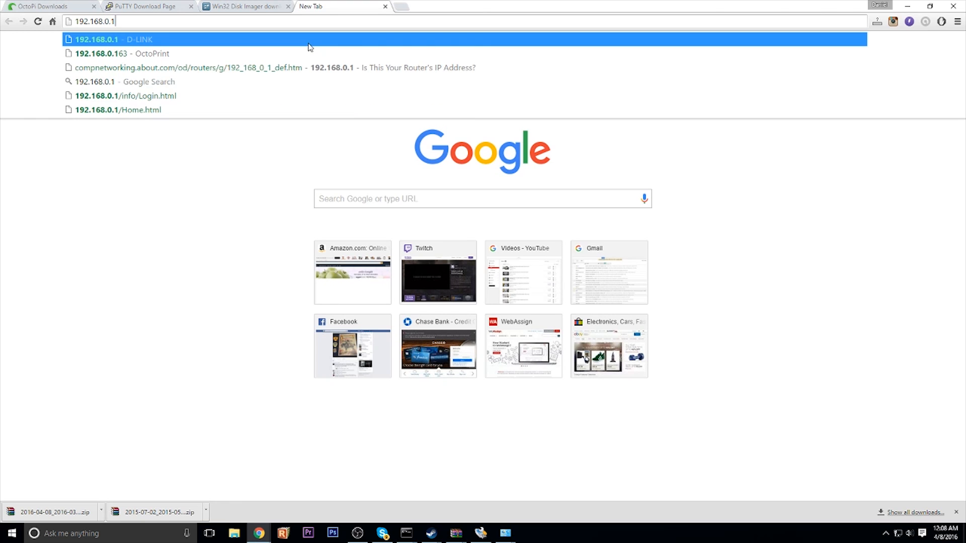
left_click(116, 38)
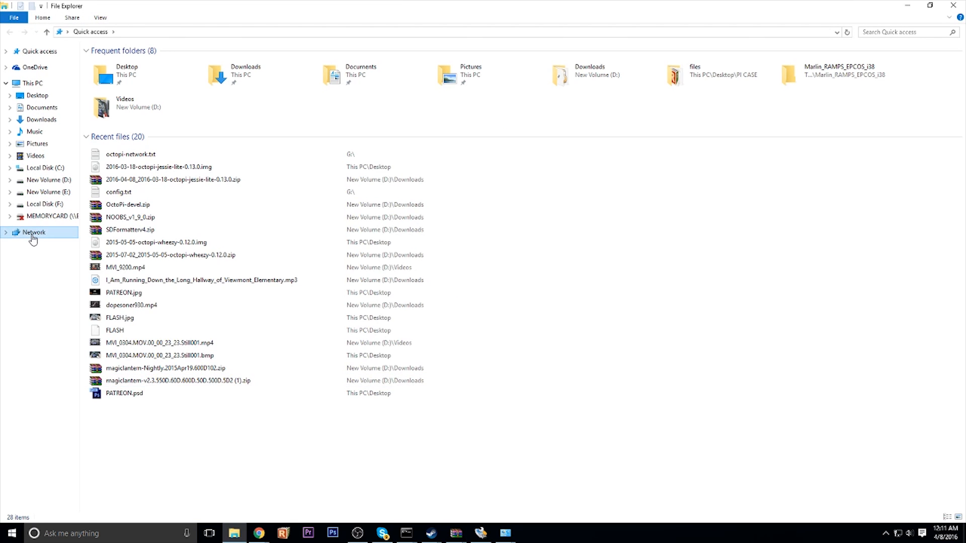
List network devices, confirming the OctoPrint instance on octopi appears, then close Explorer
left_click(35, 232)
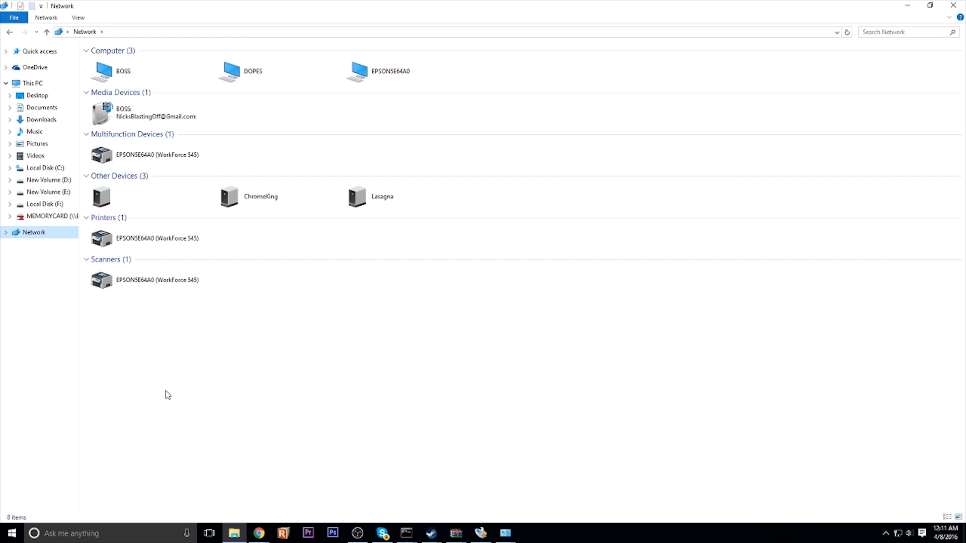
mouse_move(154, 314)
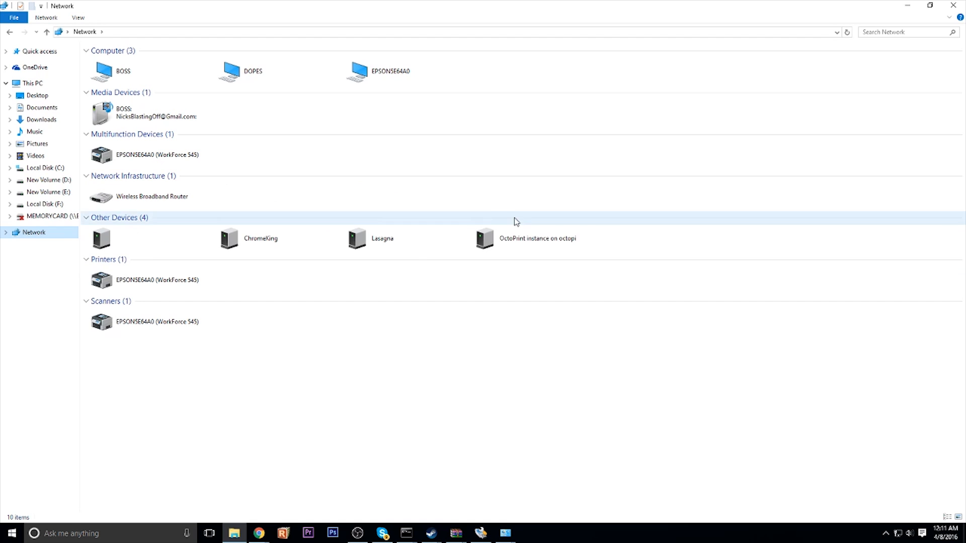
left_click(512, 240)
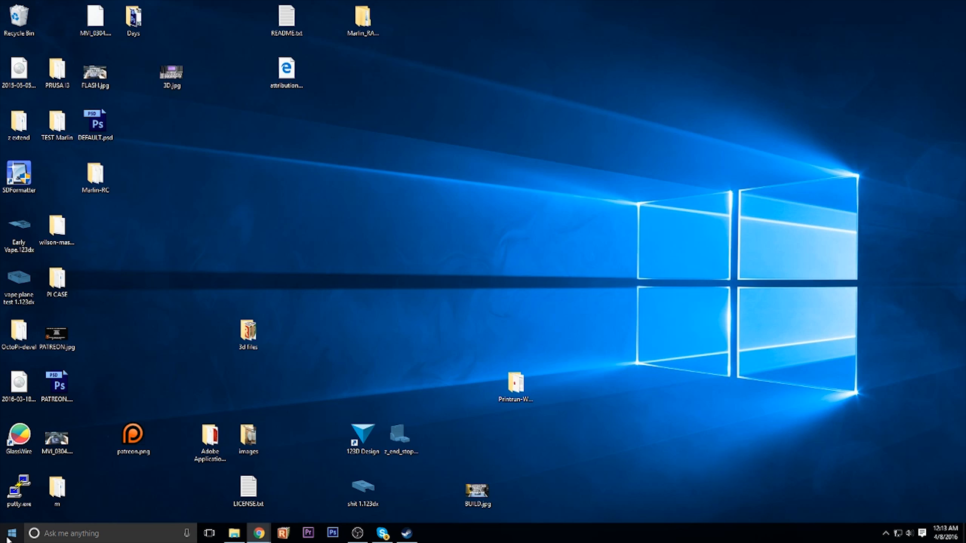
Launch Command Prompt, ping 192.168.0.163 with four replies, and close it
type("com")
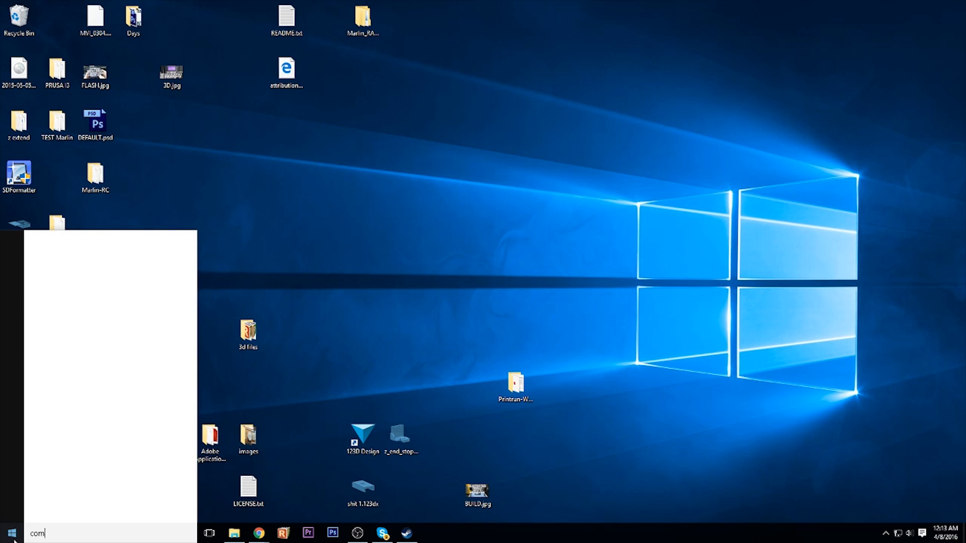
key("Enter")
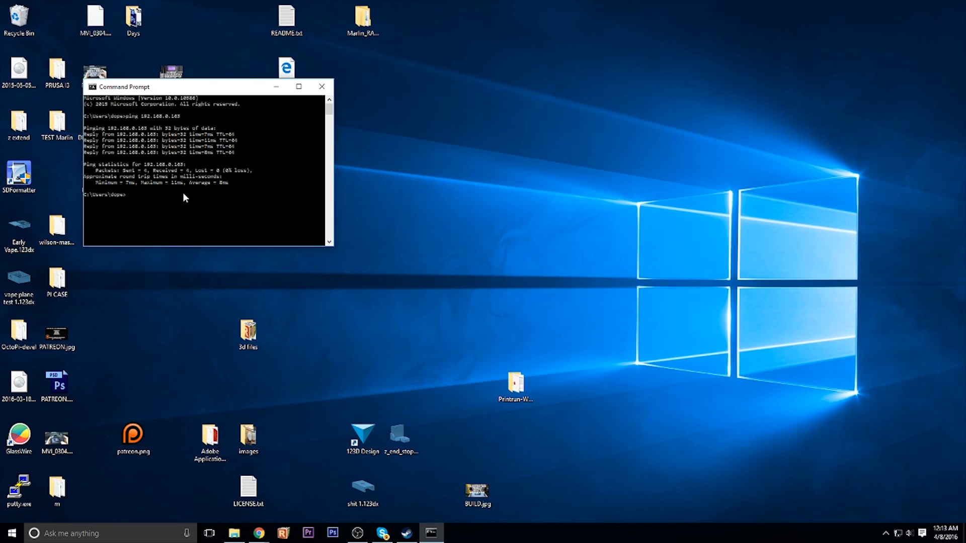
left_click(322, 87)
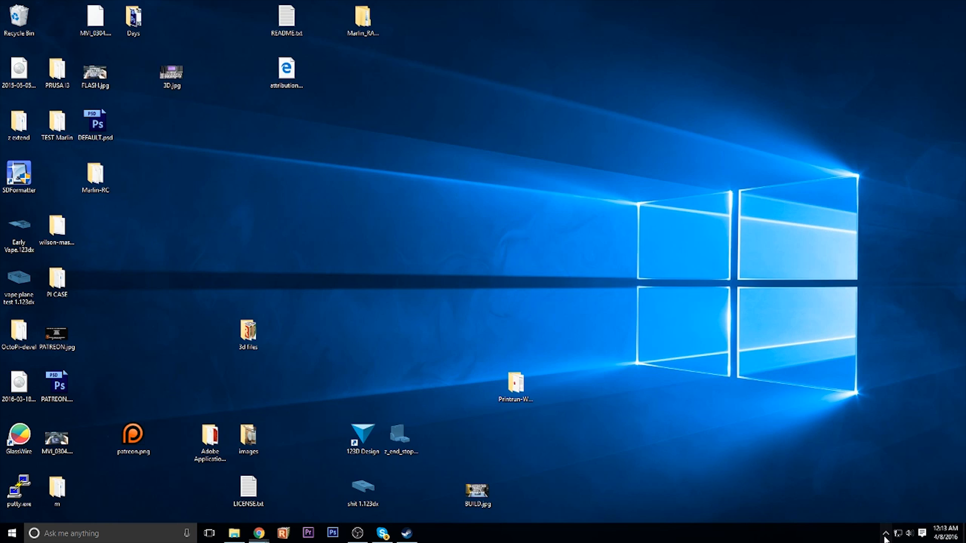
Find Windows Firewall via search and confirm it stays off for private and public networks
left_click(887, 534)
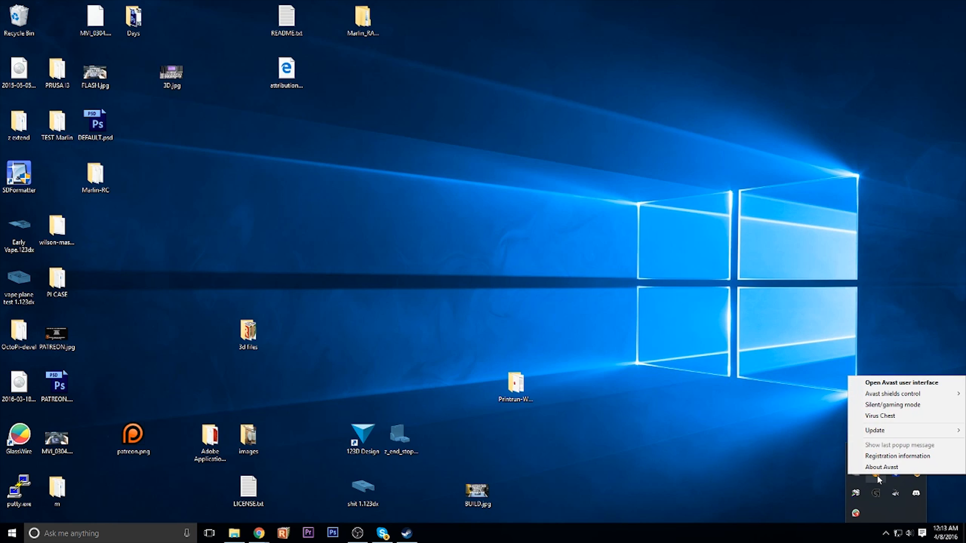
mouse_move(891, 394)
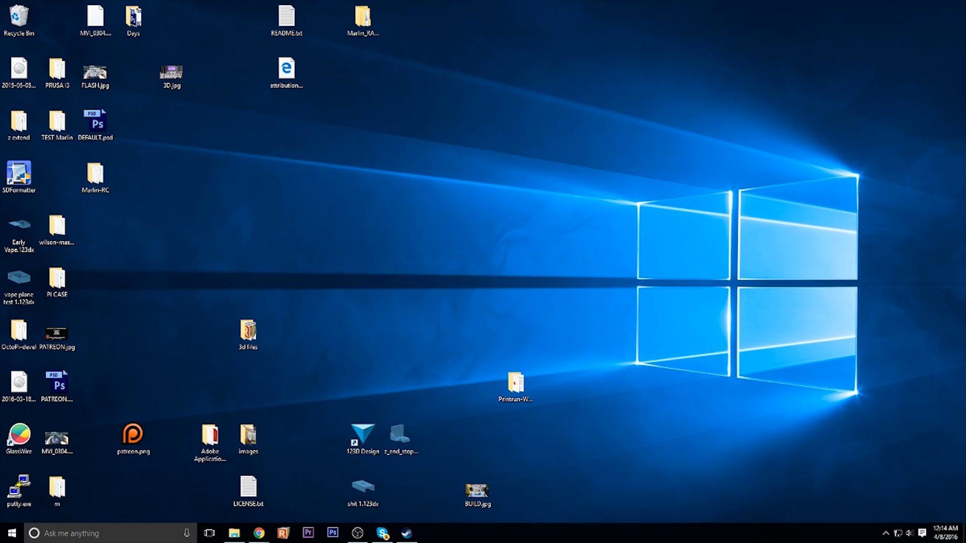
left_click(8, 533)
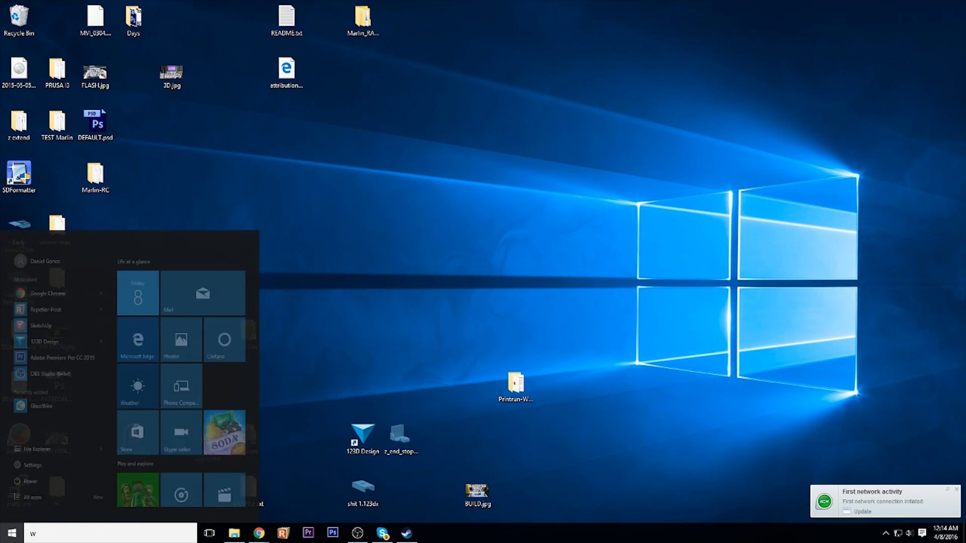
type("indows fi")
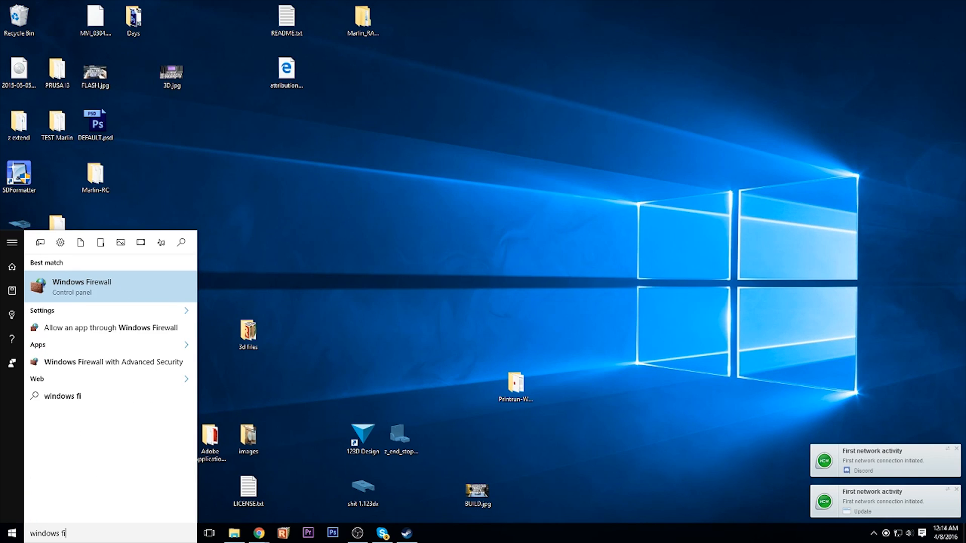
left_click(81, 286)
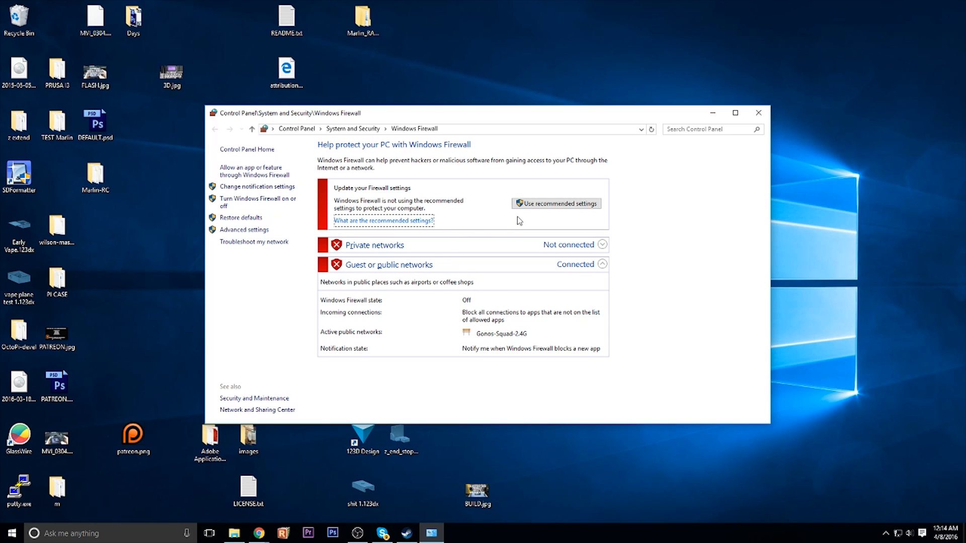
mouse_move(524, 220)
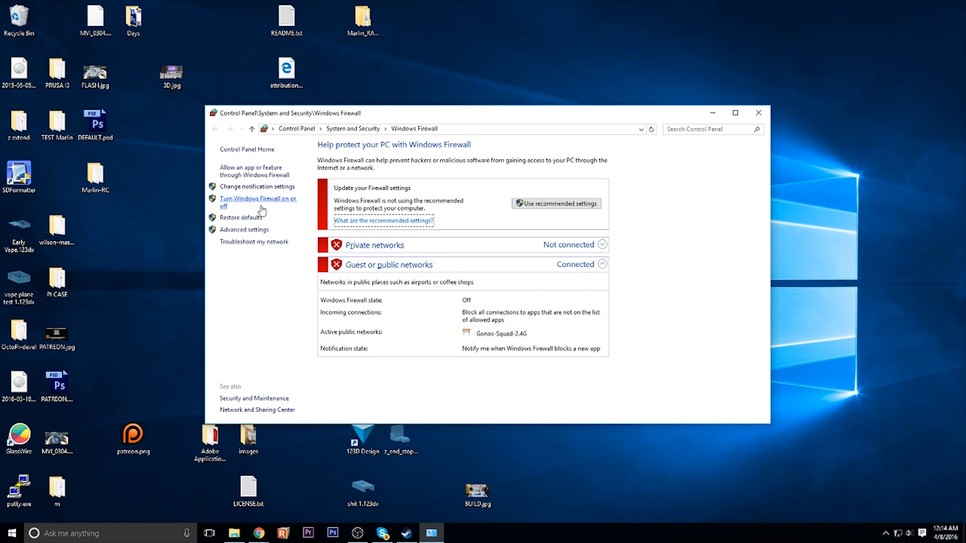
left_click(255, 202)
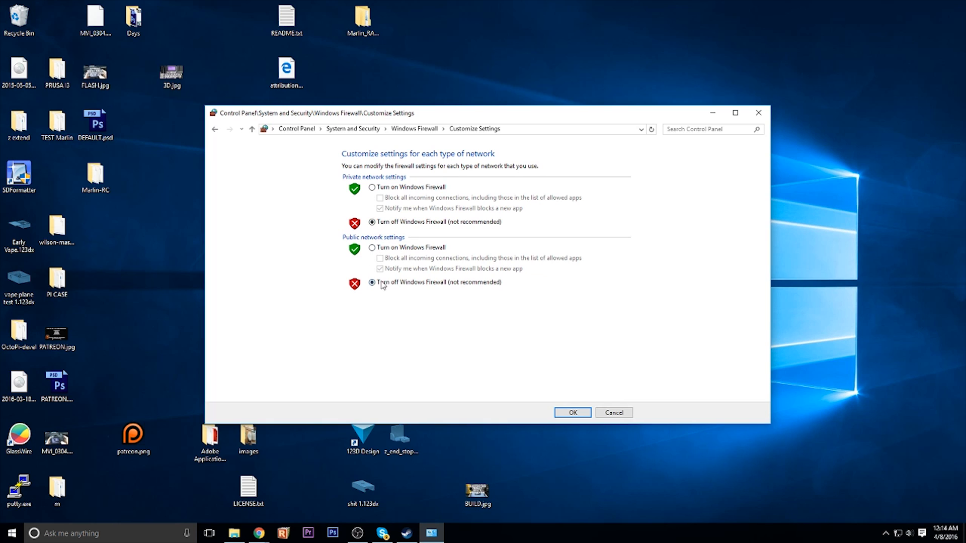
left_click(572, 412)
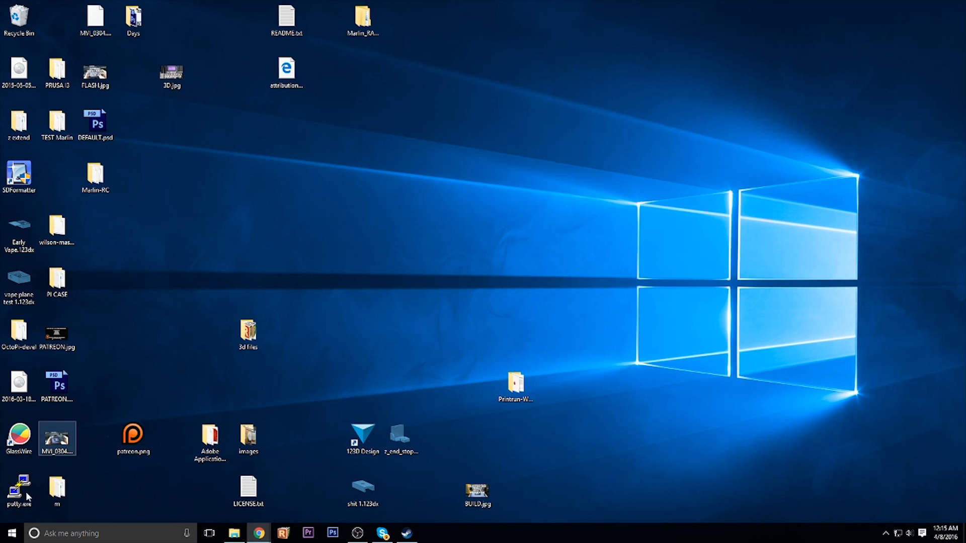
Connect PuTTY over SSH to 192.168.0.163 and log in as 'pi'
double_click(20, 484)
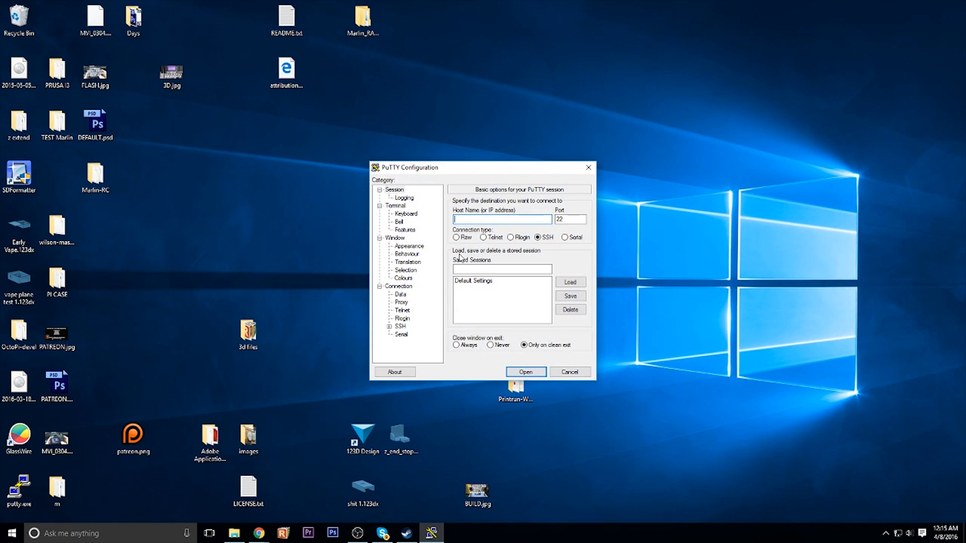
type("192.168.0.163")
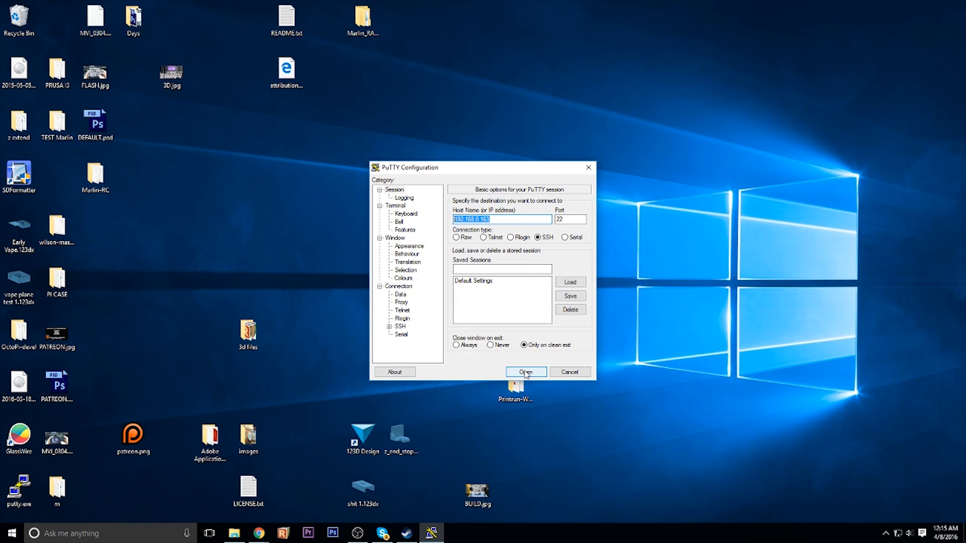
left_click(525, 372)
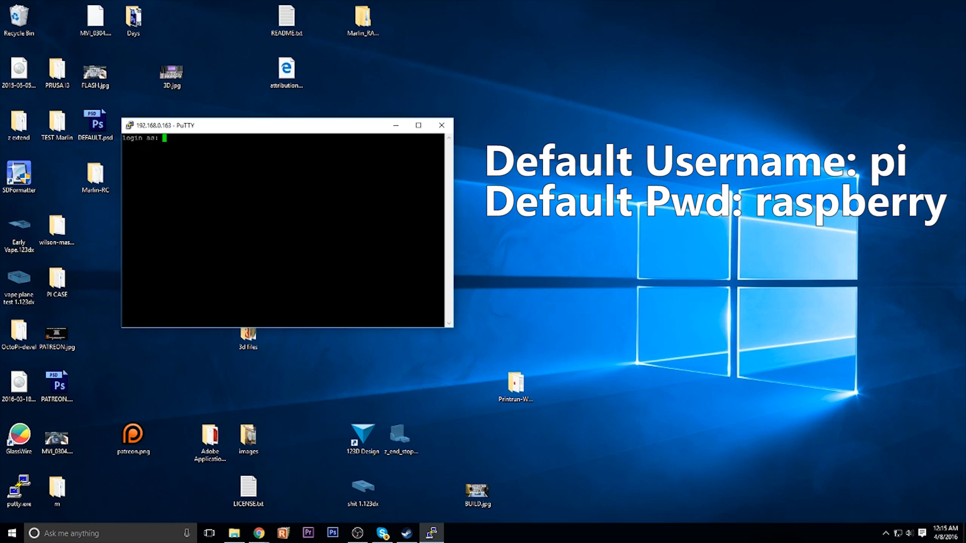
type("pi")
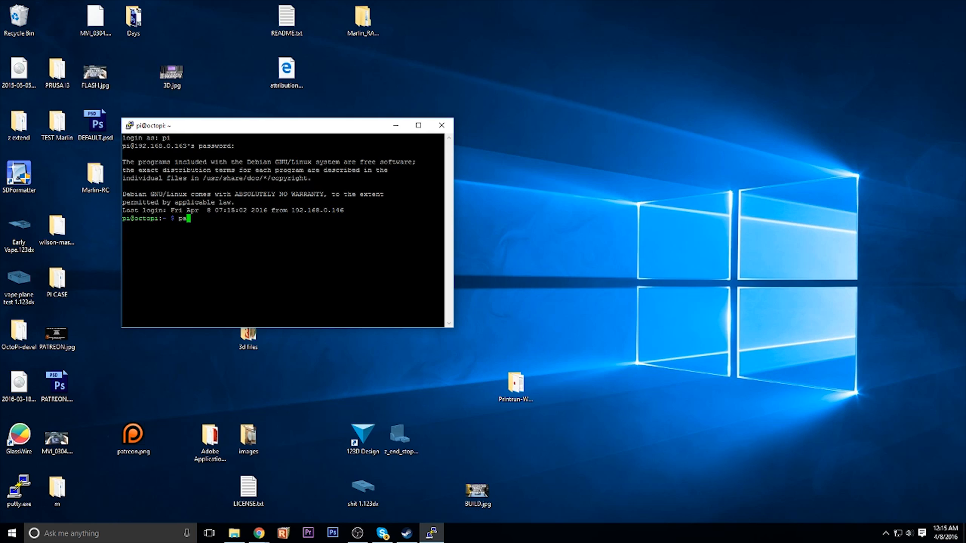
Attempt a pi password change with passwd (mismatch, unchanged), then run sudo raspi-config
type("passwd")
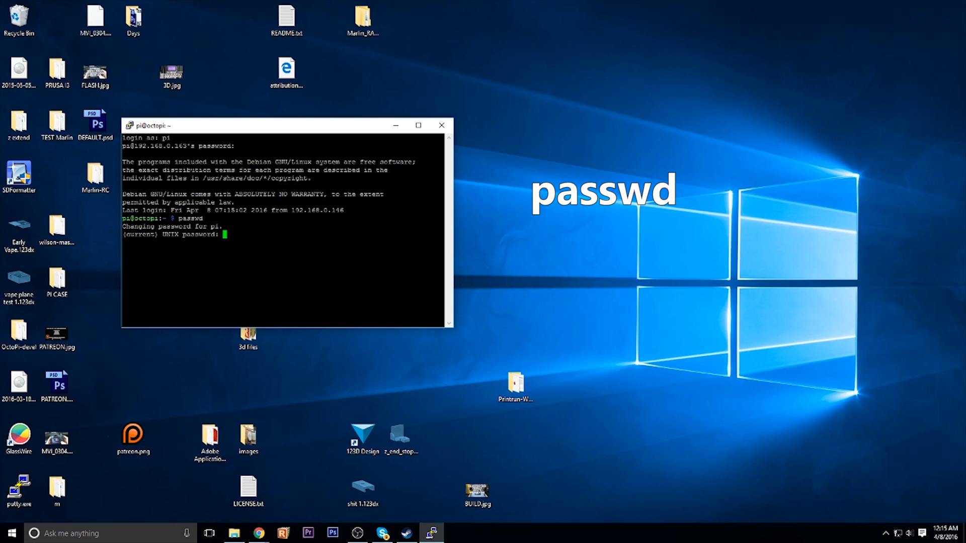
key("Enter")
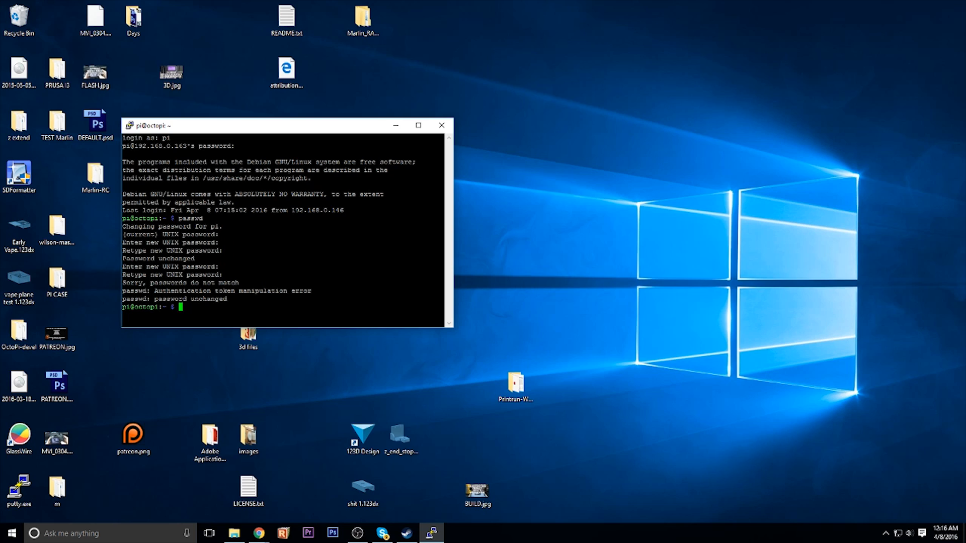
type("sudo raspi-config")
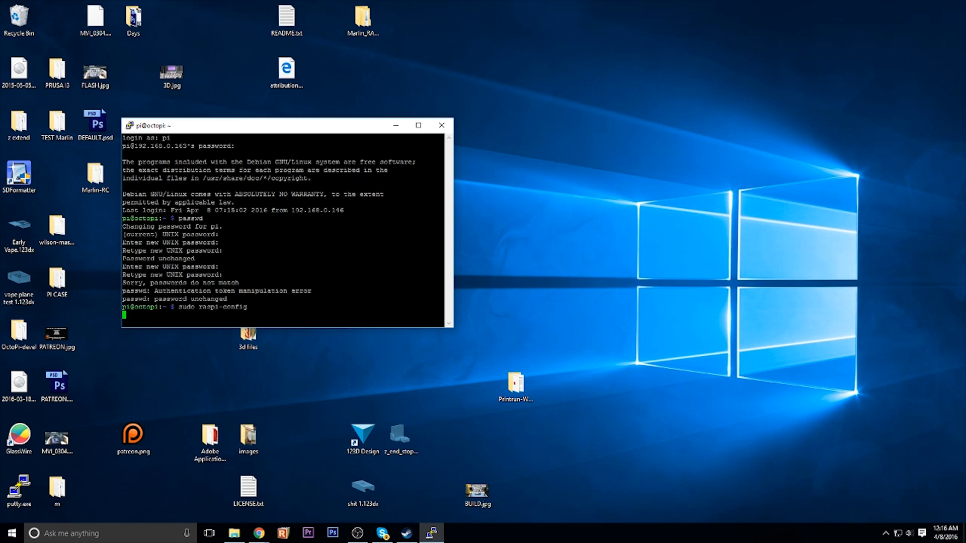
Run raspi-config's Expand Filesystem, acknowledge the resize message, and select Finish
key("Return")
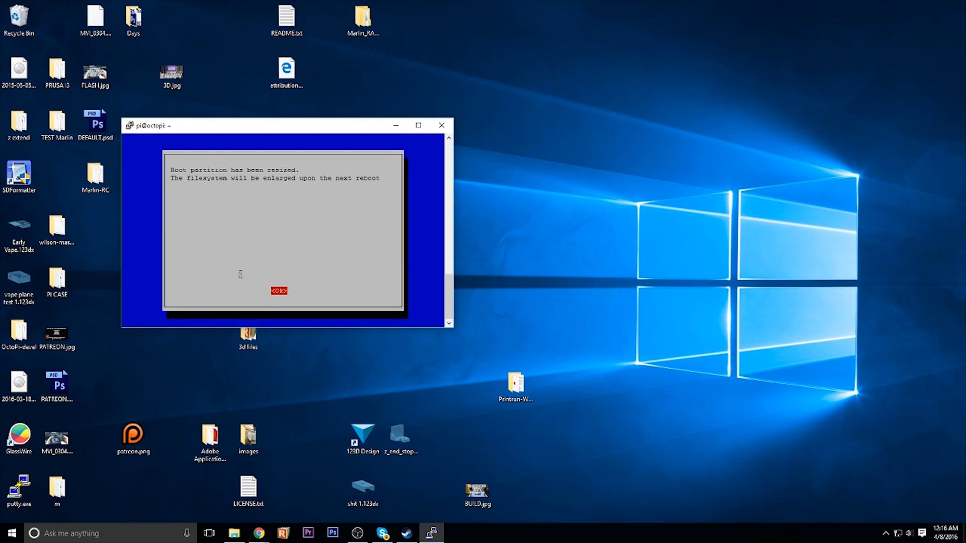
left_click(279, 290)
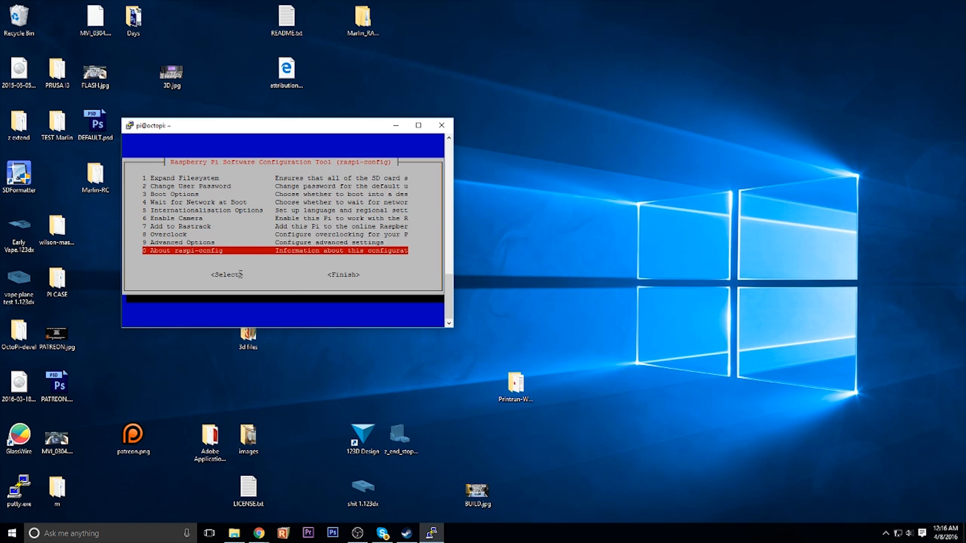
key("Tab")
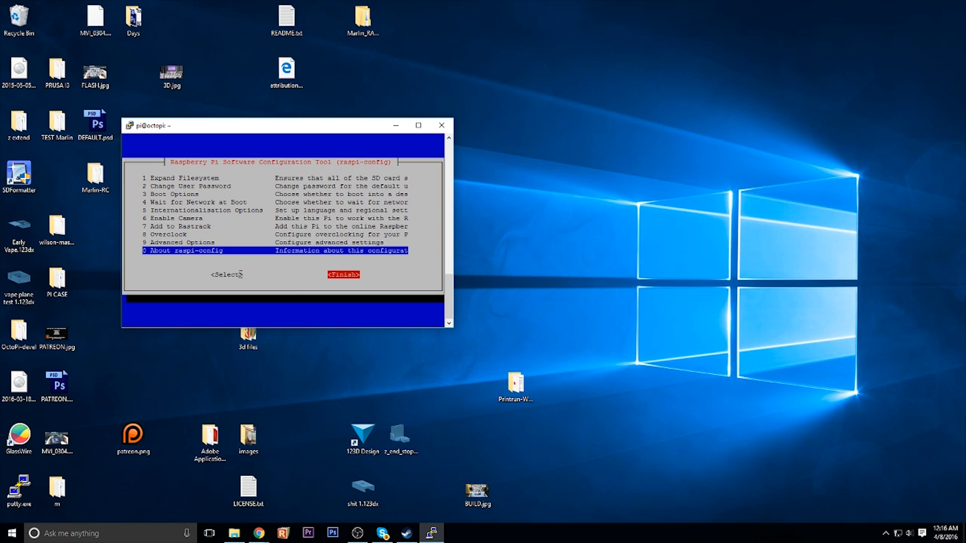
left_click(344, 274)
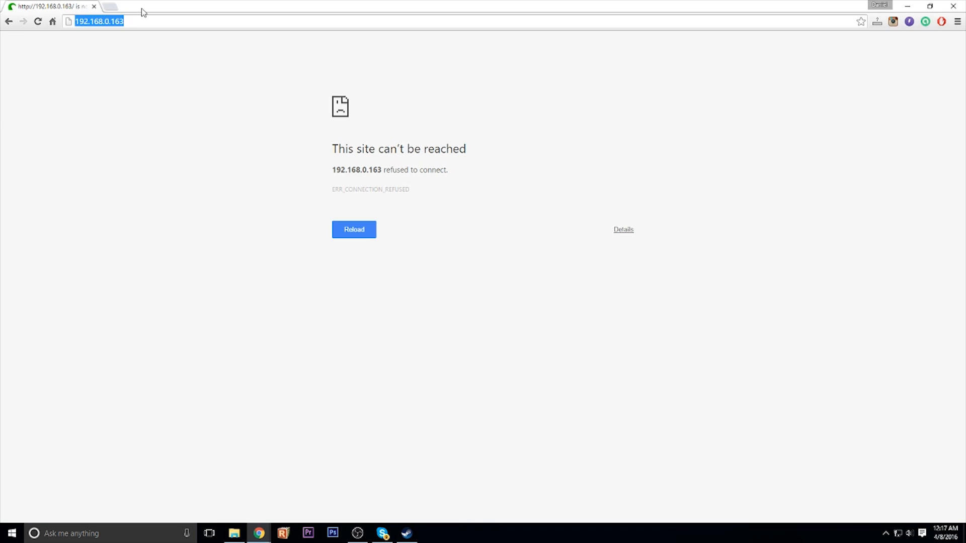
Load 192.168.0.163 in Chrome and reload until OctoPrint reports it is starting
type("192.168.0.1")
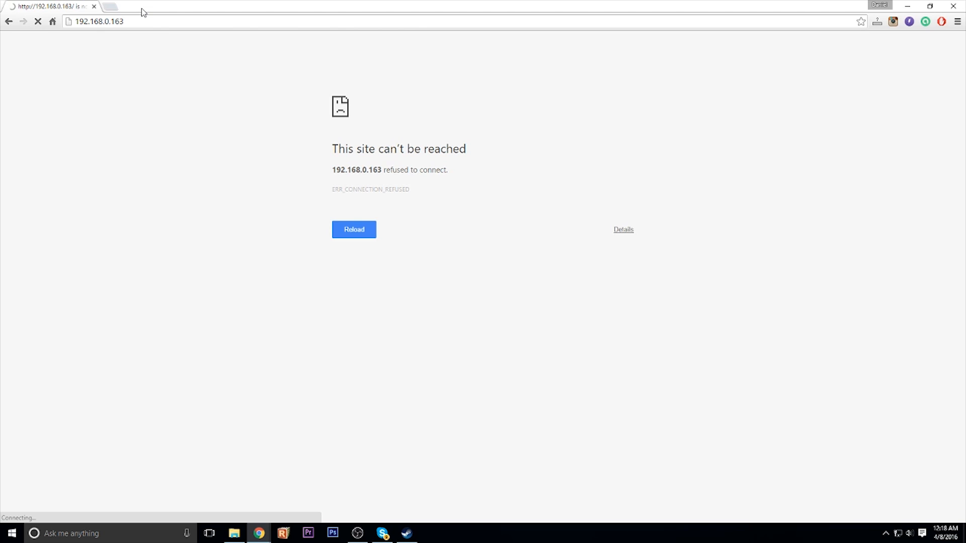
left_click(354, 230)
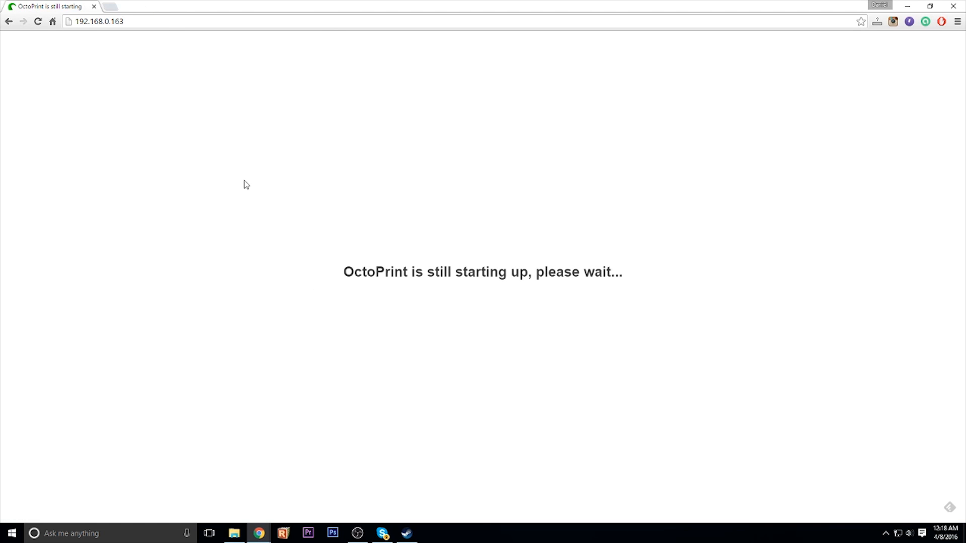
mouse_move(333, 272)
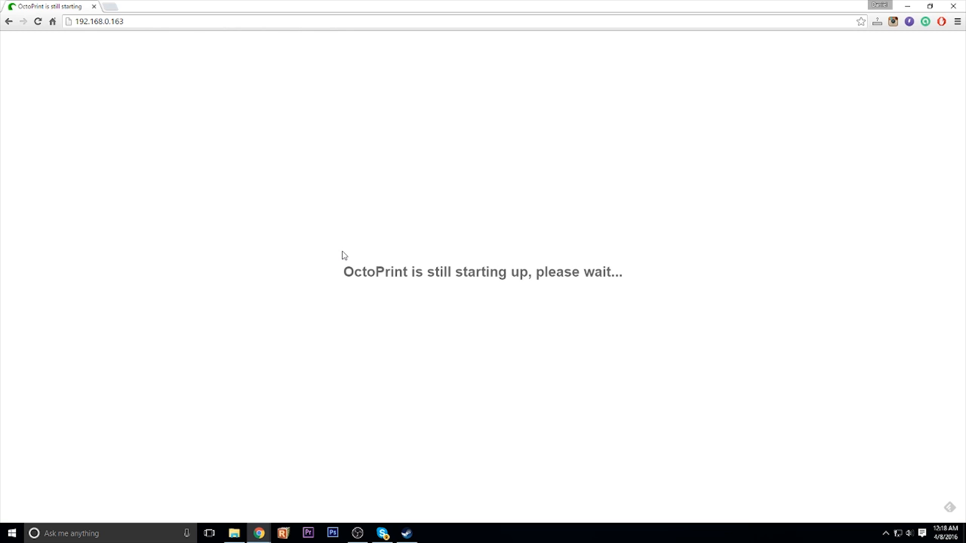
mouse_move(338, 255)
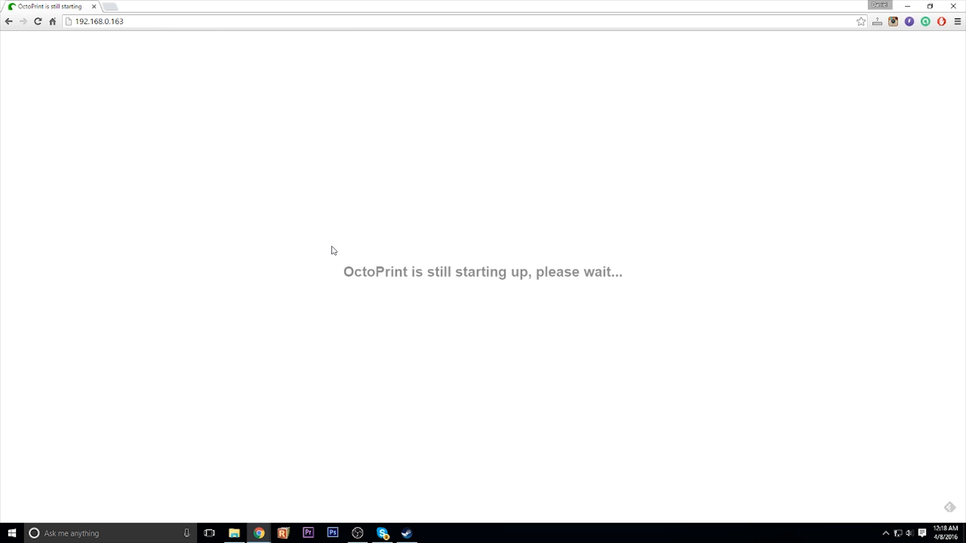
mouse_move(300, 196)
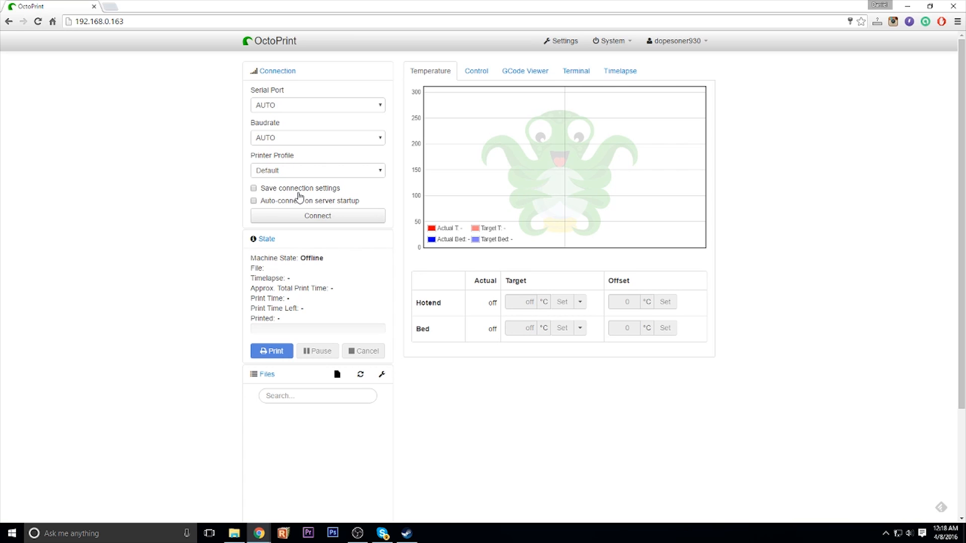
mouse_move(357, 251)
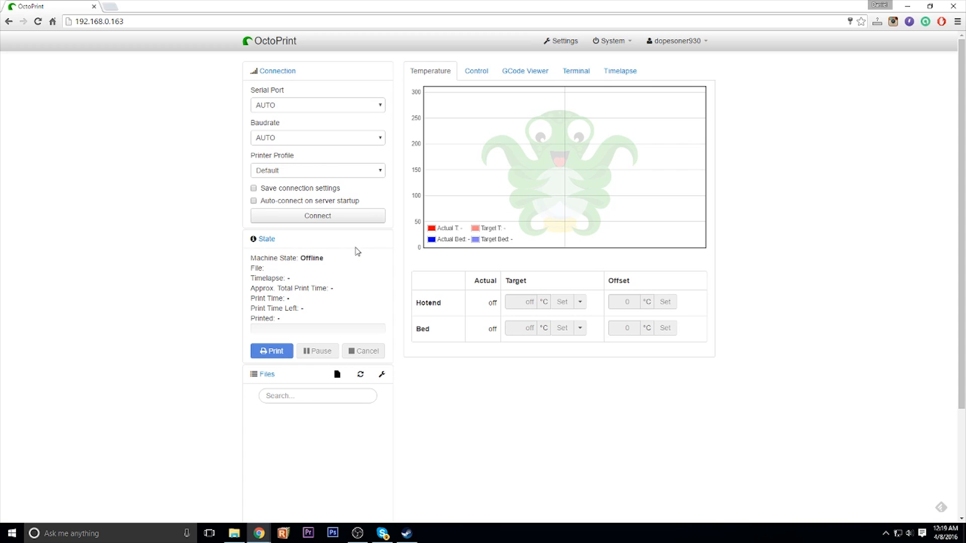
Connect to the printer with Serial Port and Baudrate left on AUTO
left_click(317, 216)
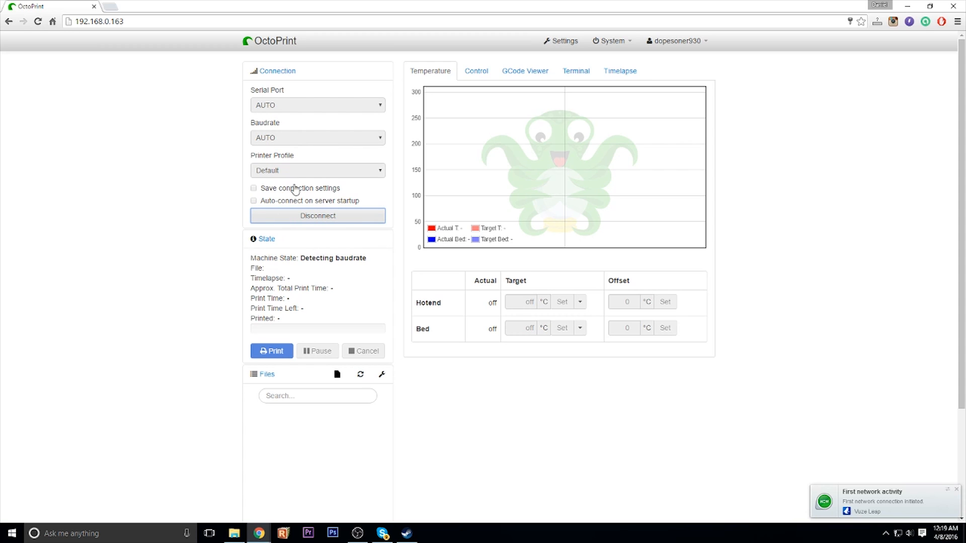
mouse_move(311, 268)
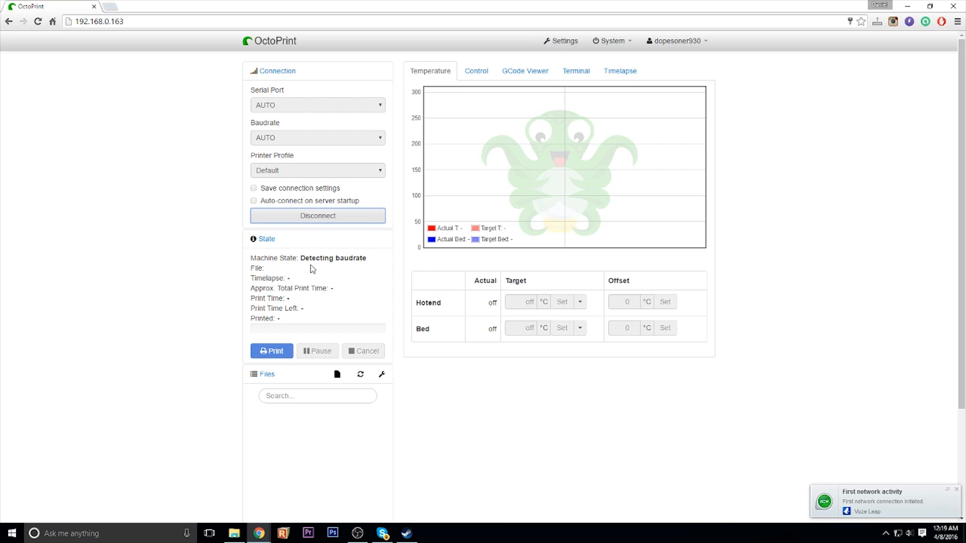